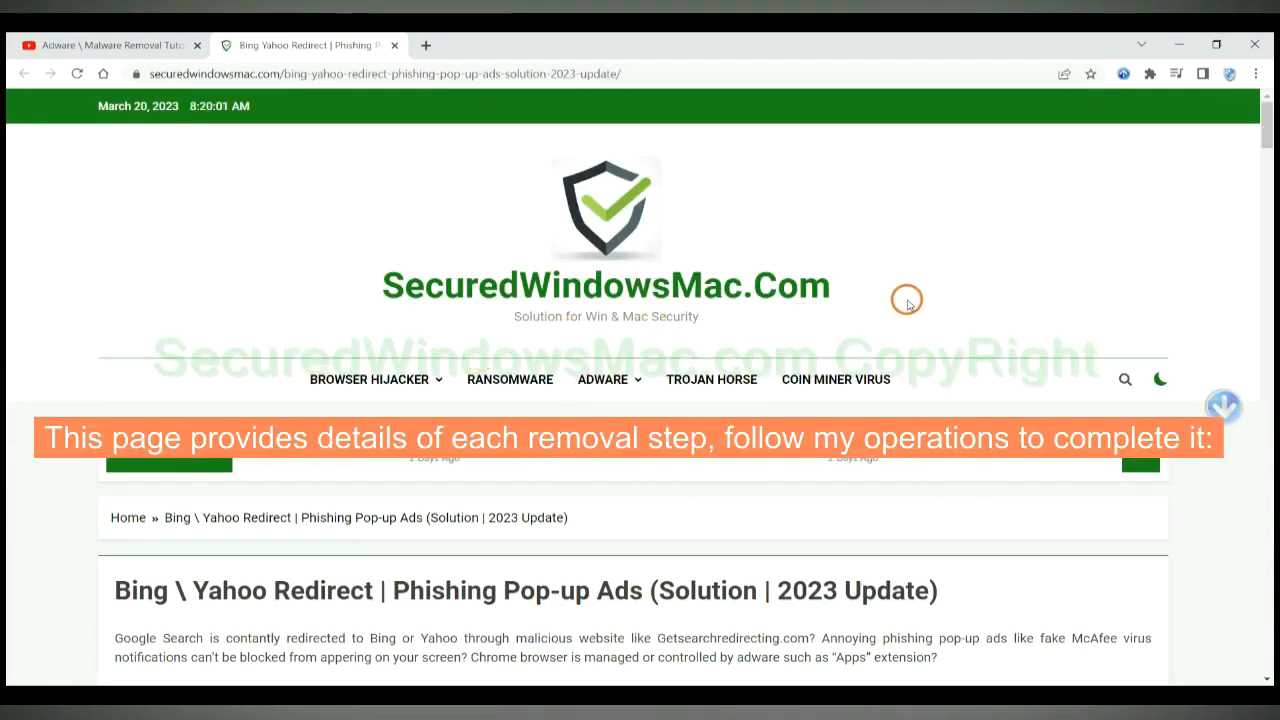
# Scroll the tutorial to the 'Instant Automatic Removal' section with the Download SpyHunter buttons.
pyautogui.scroll(-3)
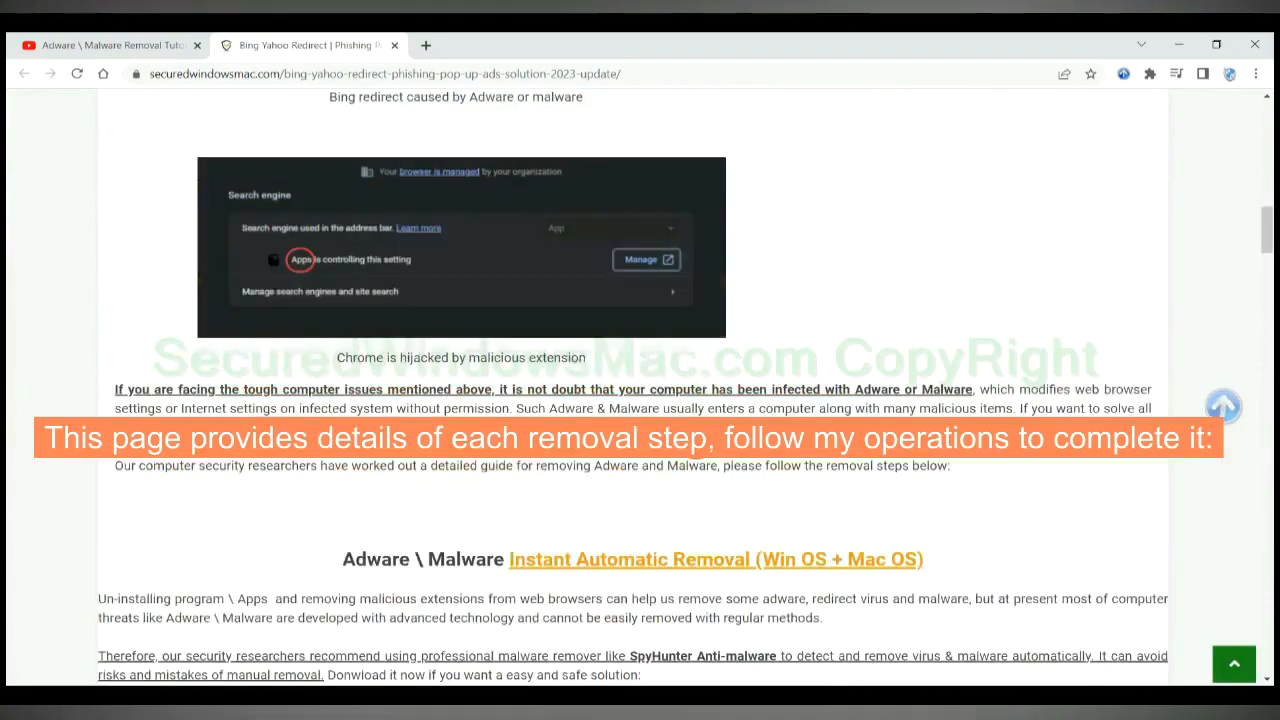
pyautogui.scroll(-3)
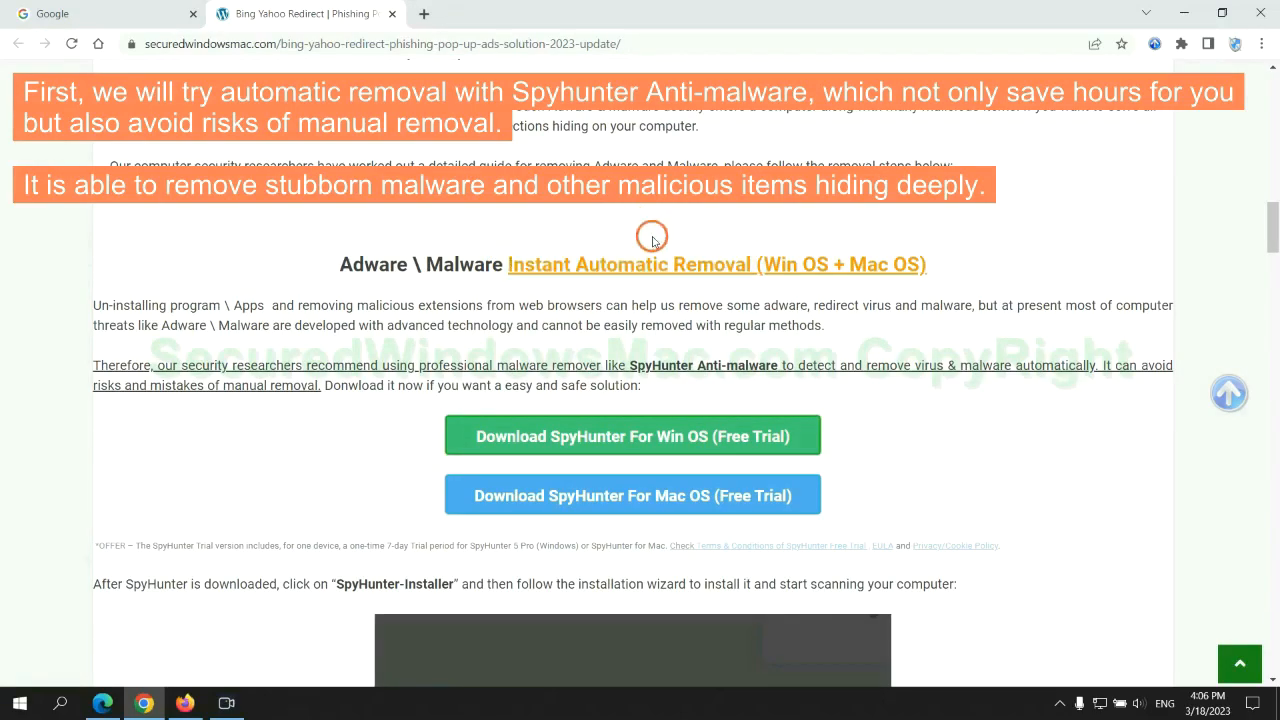
pyautogui.moveTo(643, 305)
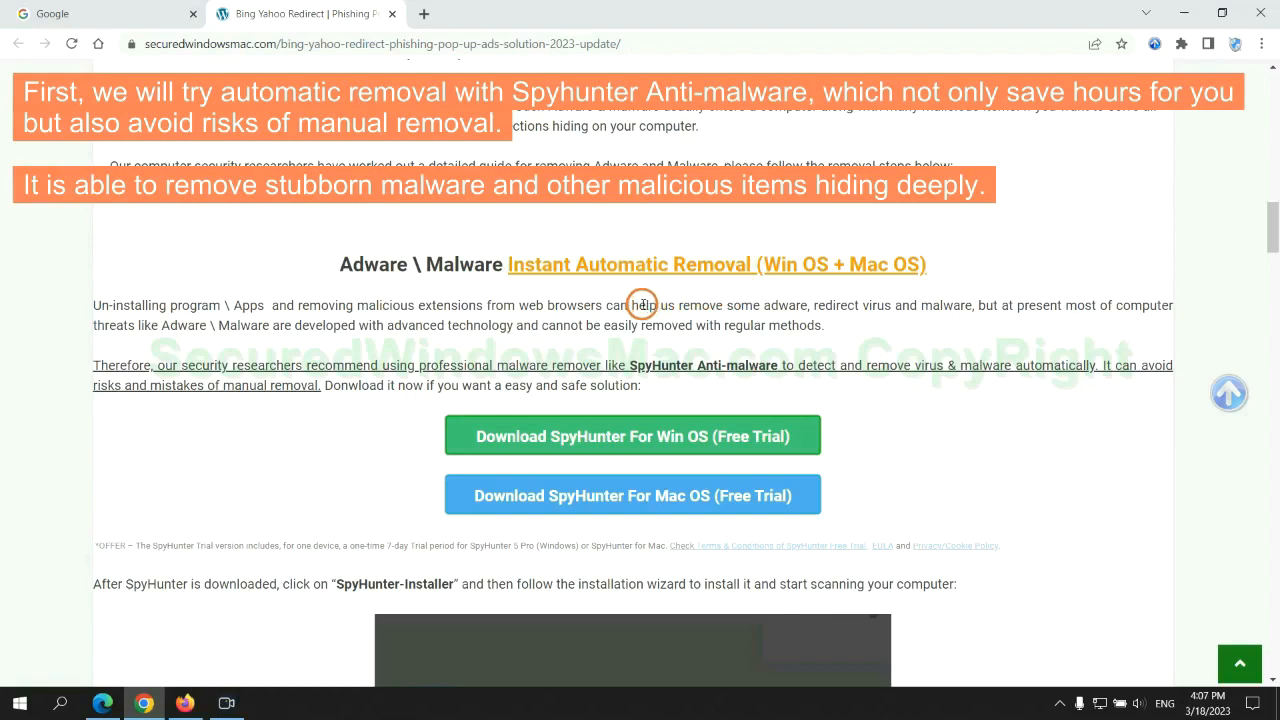
pyautogui.moveTo(308, 327)
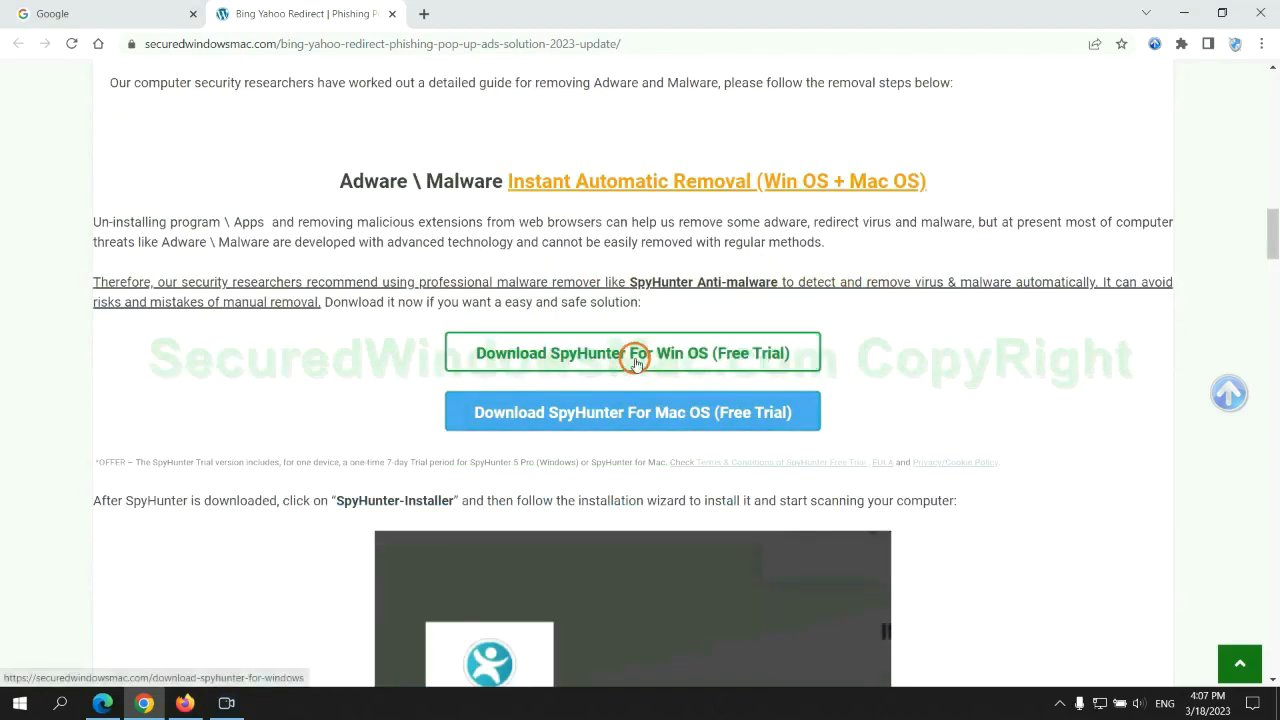
pyautogui.moveTo(647, 403)
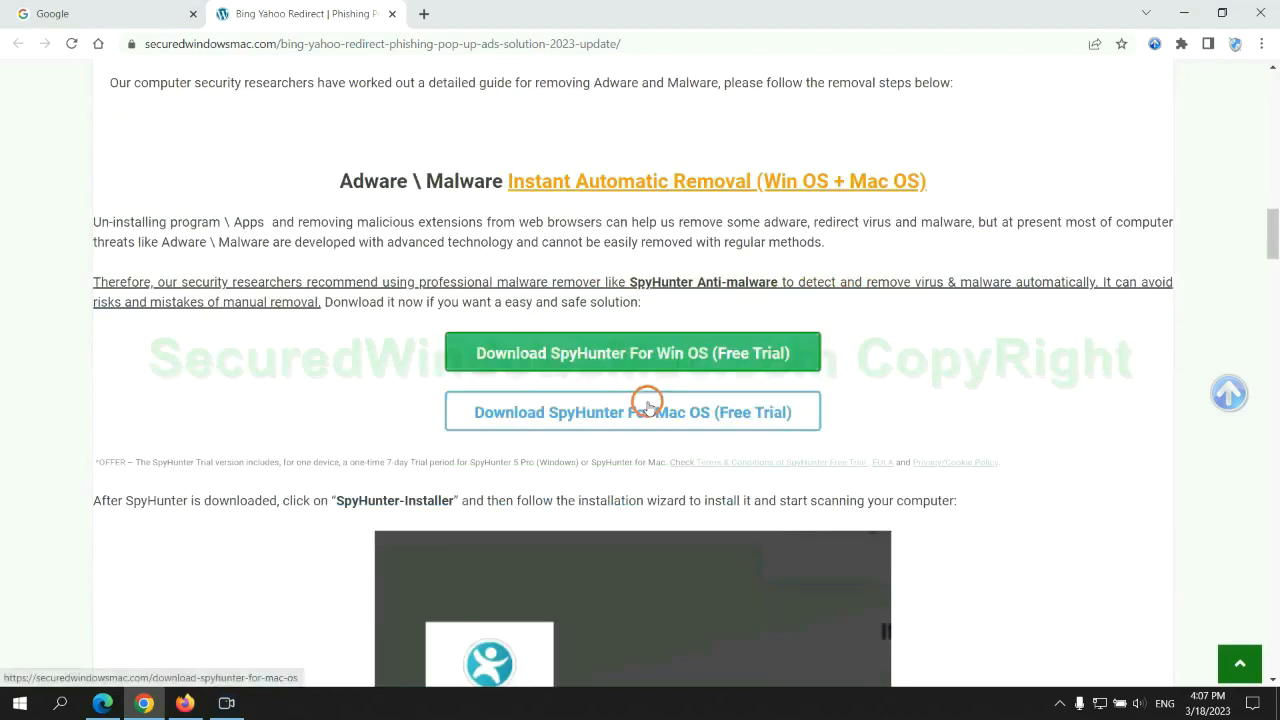
# Download SpyHunter-Installer.exe for Windows, run it and continue the setup.
pyautogui.scroll(-3)
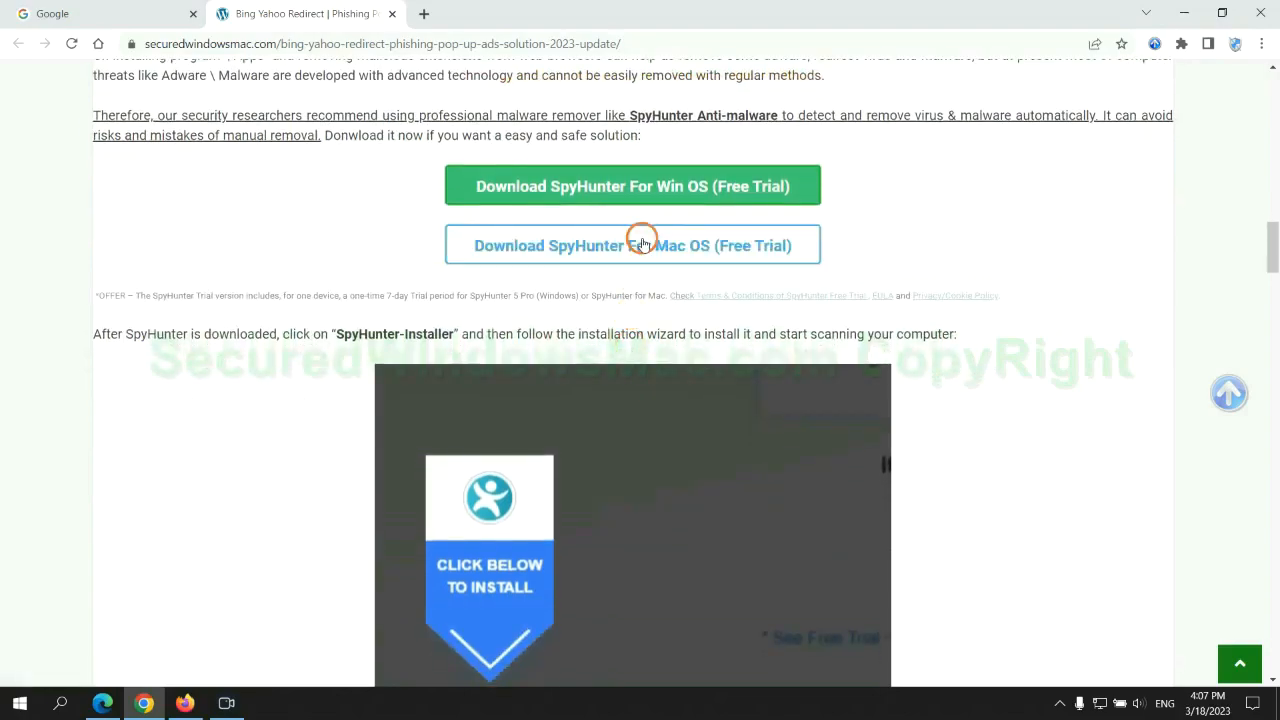
pyautogui.click(632, 245)
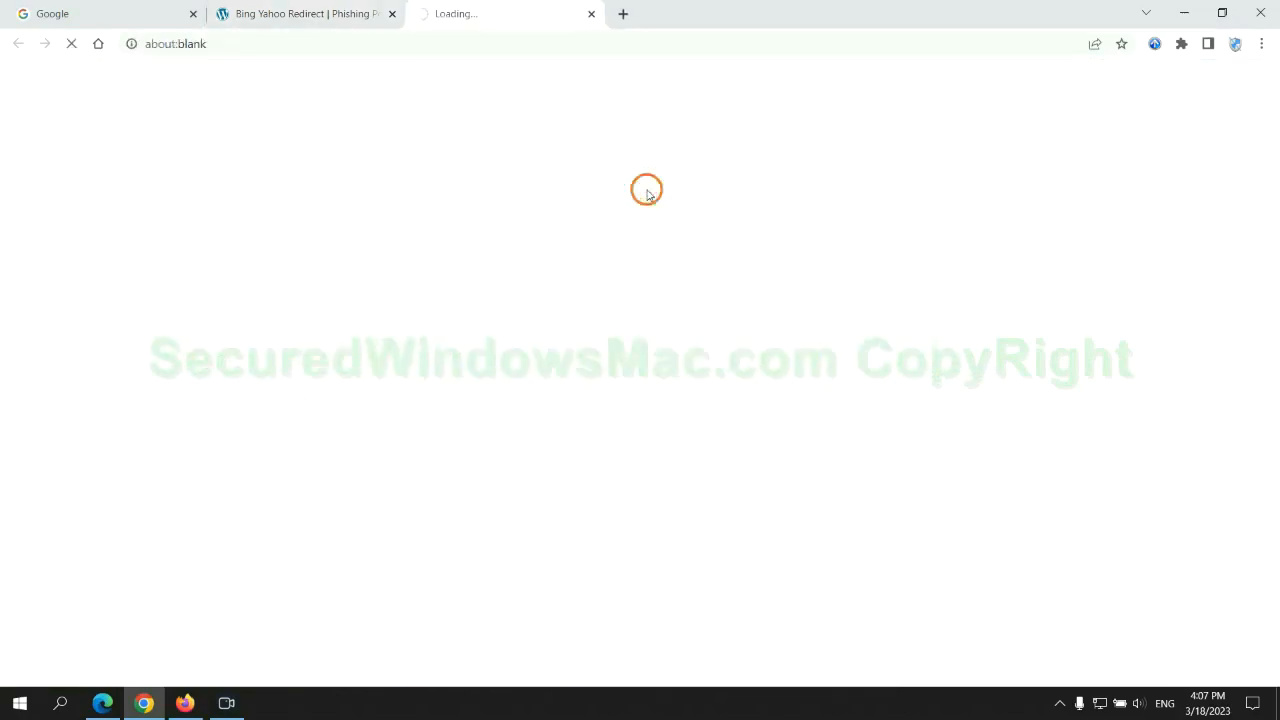
pyautogui.click(632, 186)
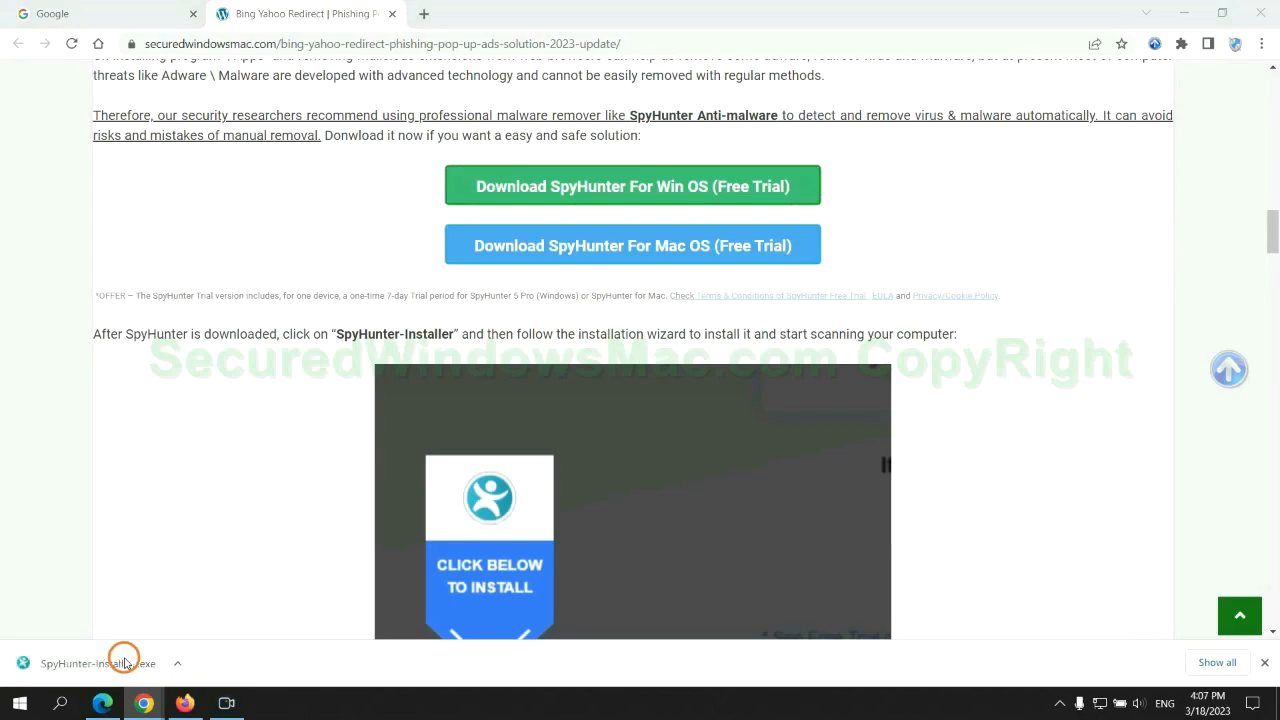
pyautogui.moveTo(170, 516)
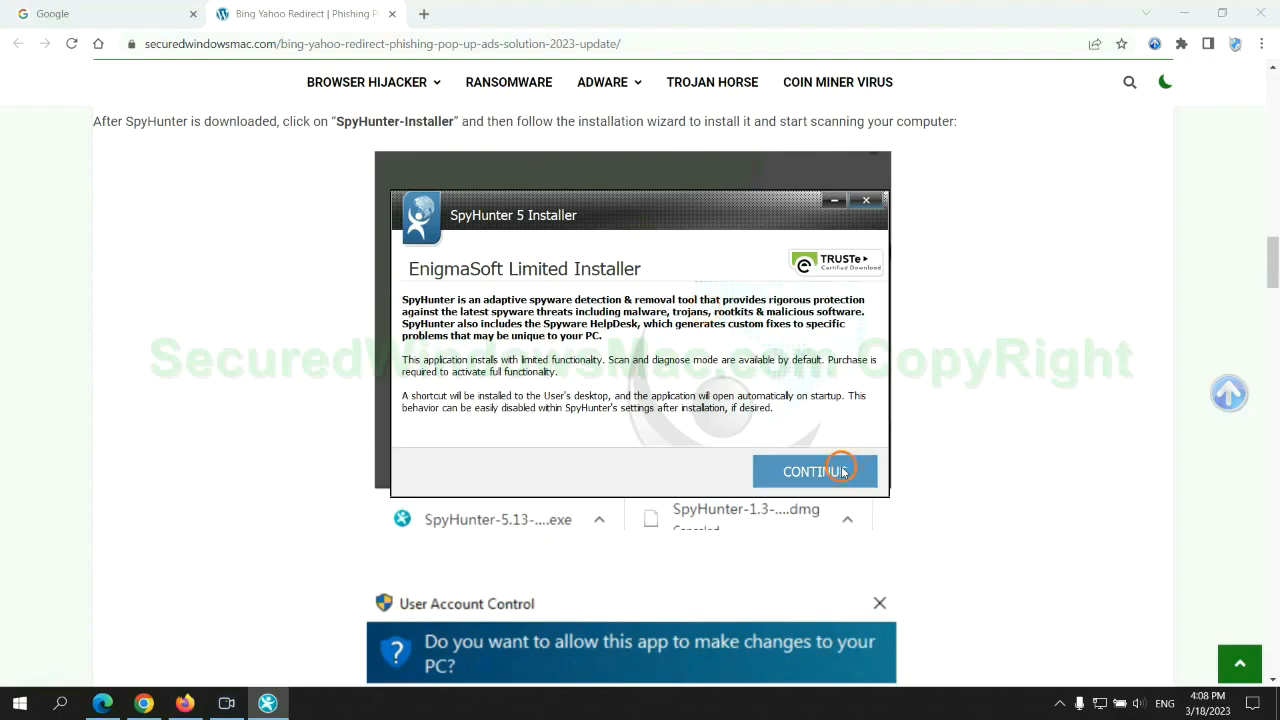
pyautogui.click(814, 471)
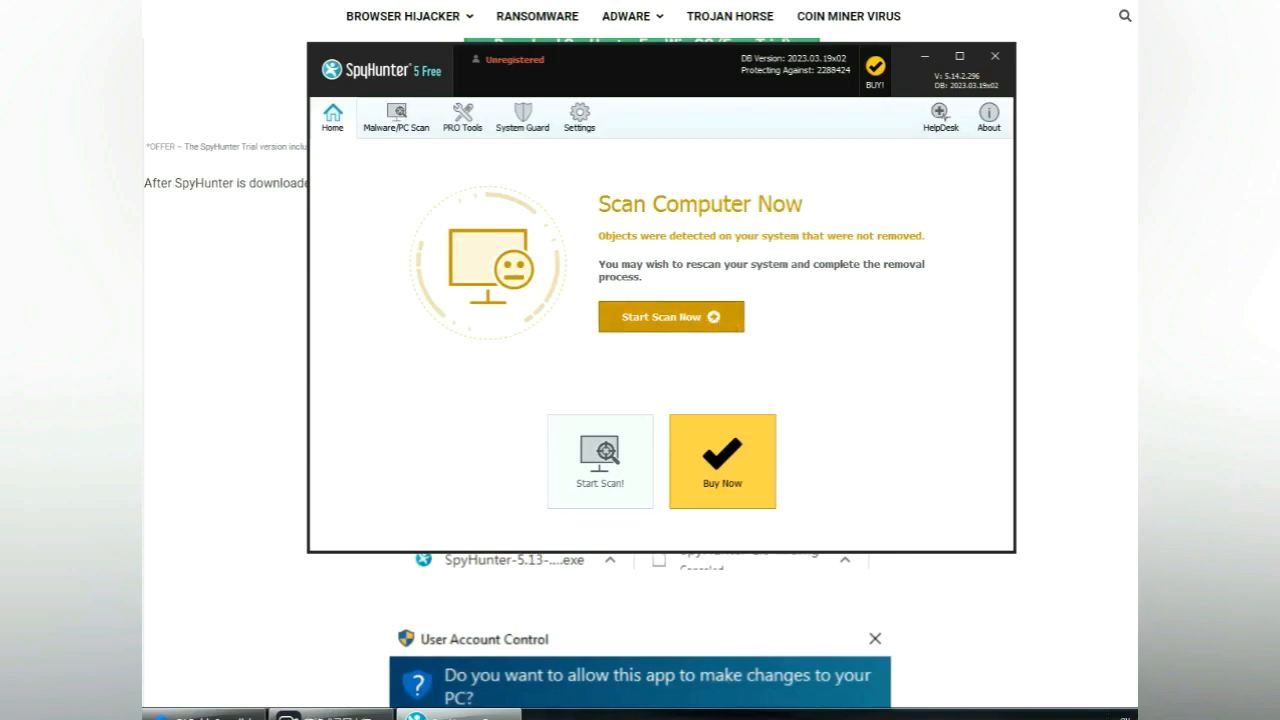
# Run a SpyHunter scan, proceed past the threat list and choose the 7-day free trial.
pyautogui.click(671, 316)
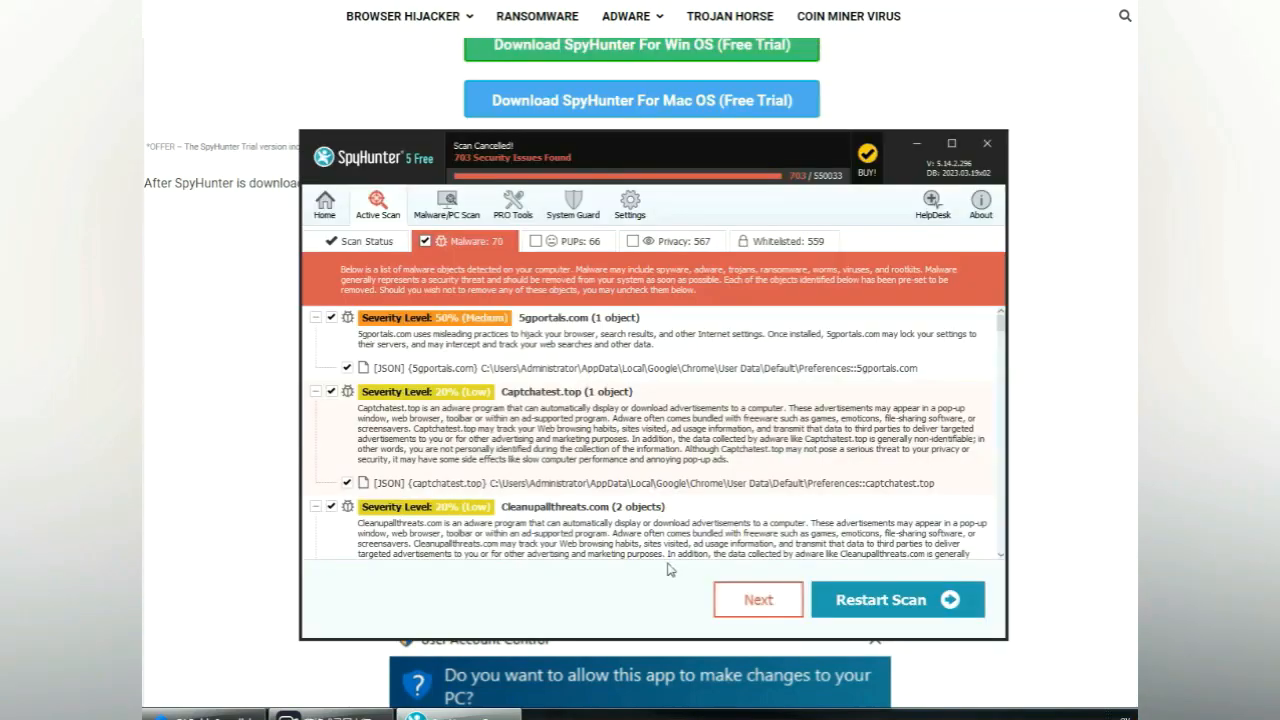
pyautogui.moveTo(758, 600)
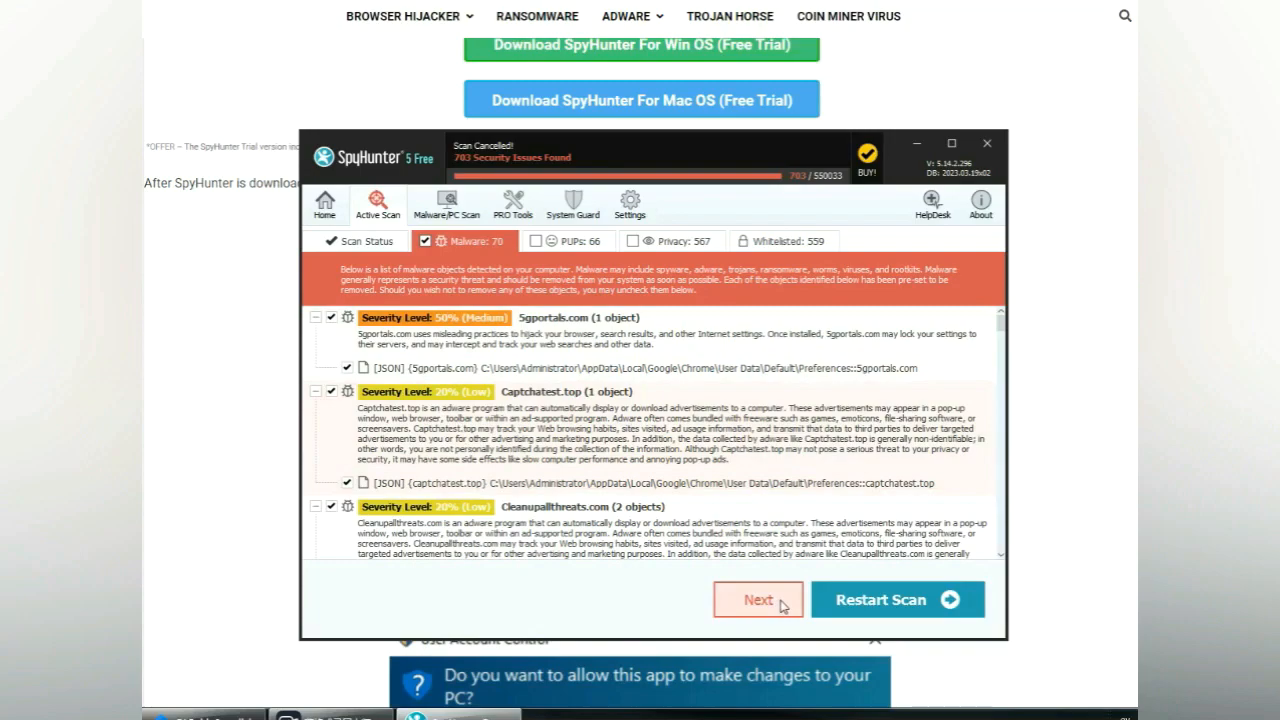
pyautogui.click(757, 599)
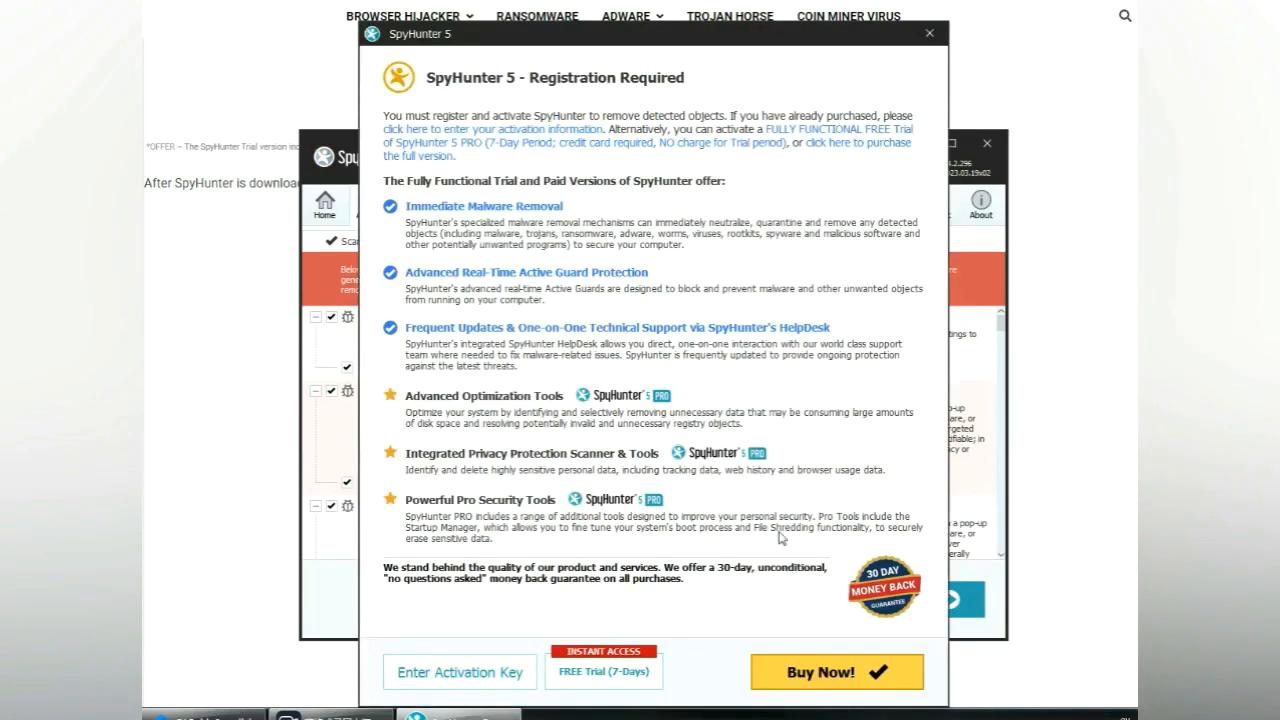
pyautogui.moveTo(617, 243)
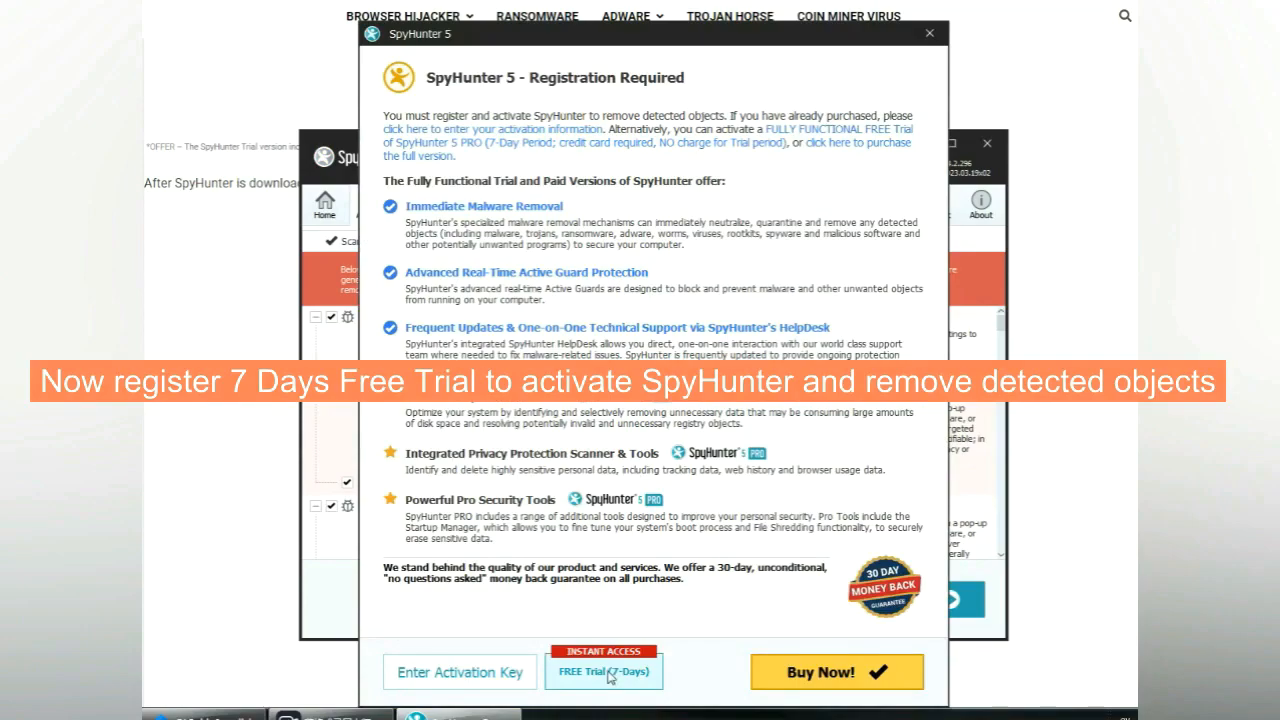
pyautogui.click(603, 671)
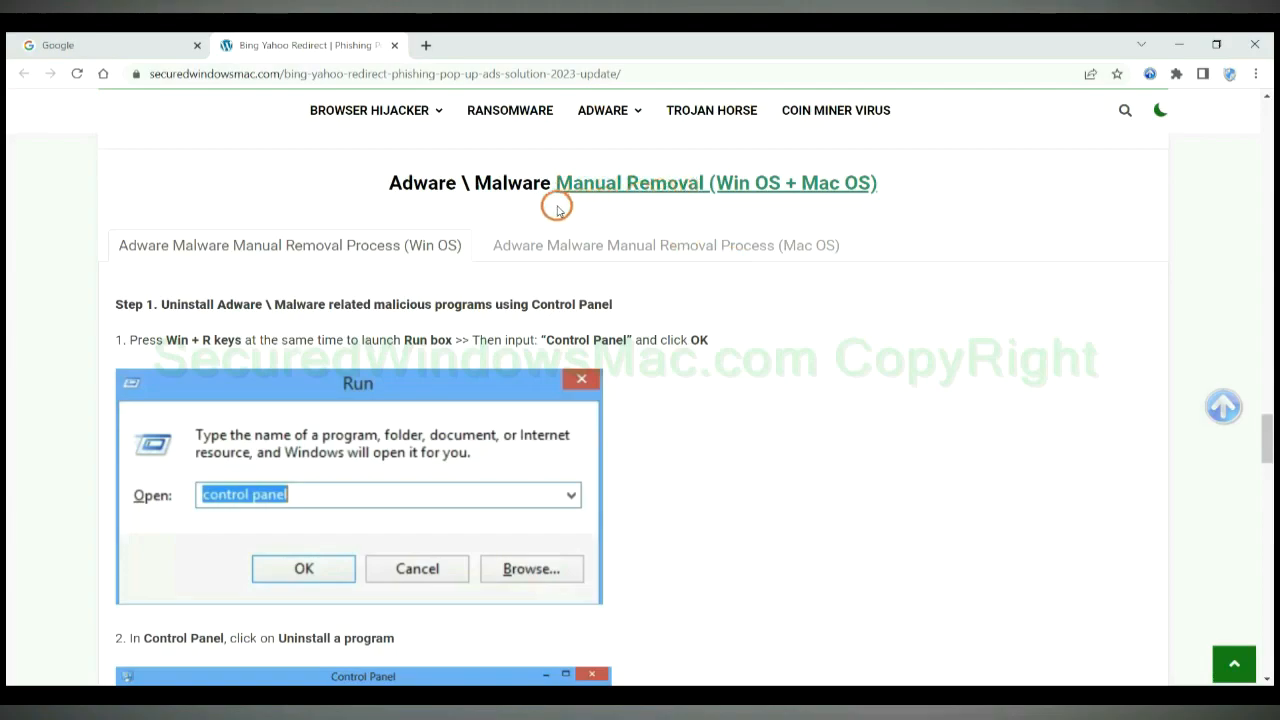
# Highlight the Manual Removal heading and the Step 1 title about uninstalling programs.
pyautogui.doubleClick(745, 183)
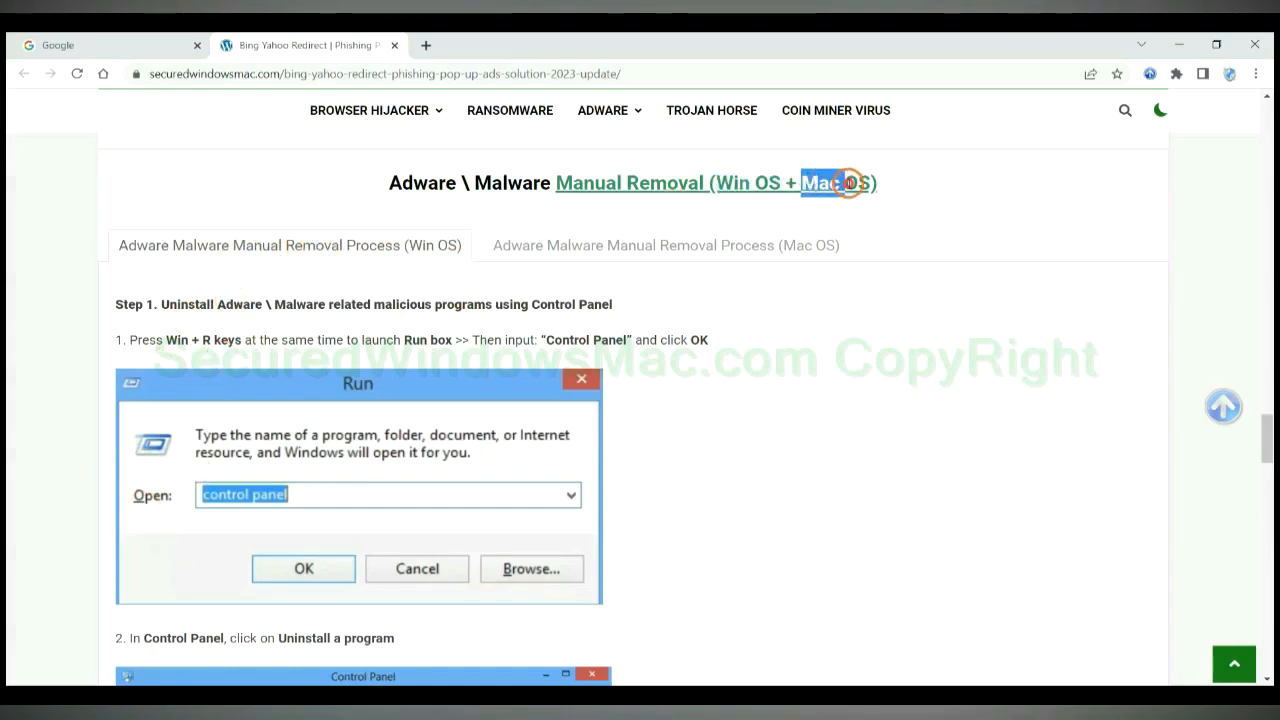
pyautogui.click(665, 245)
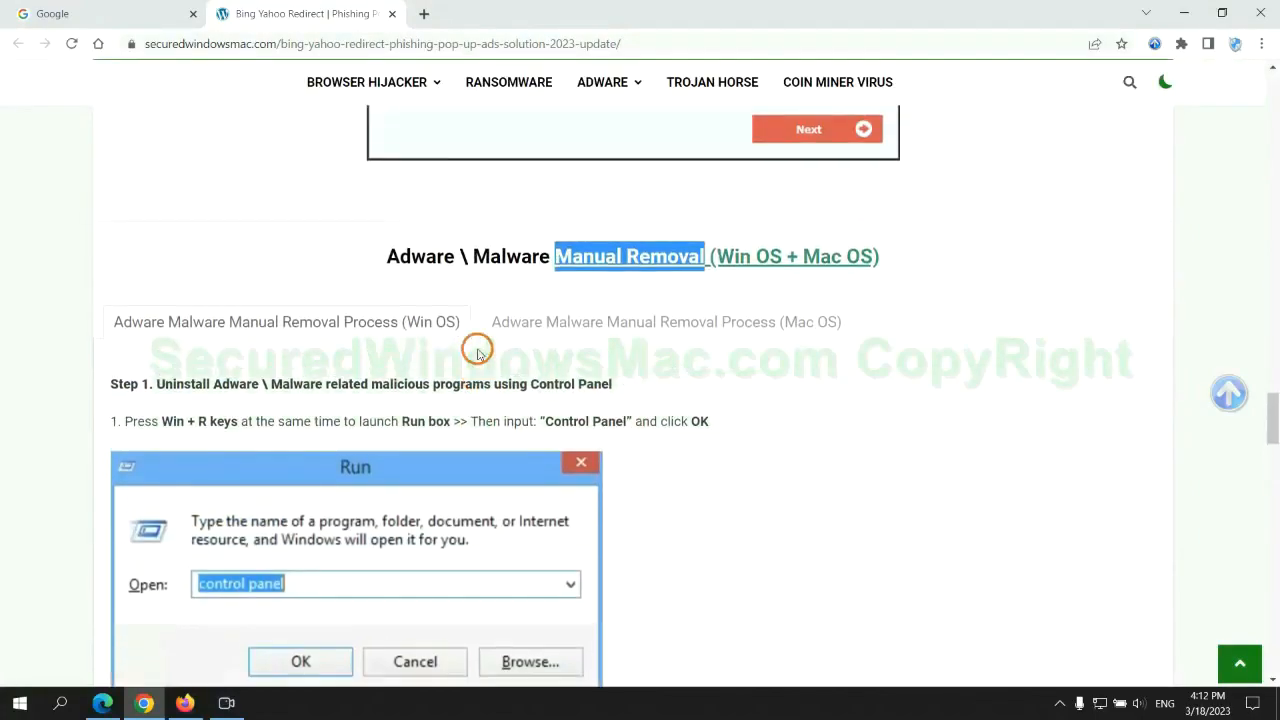
pyautogui.scroll(-3)
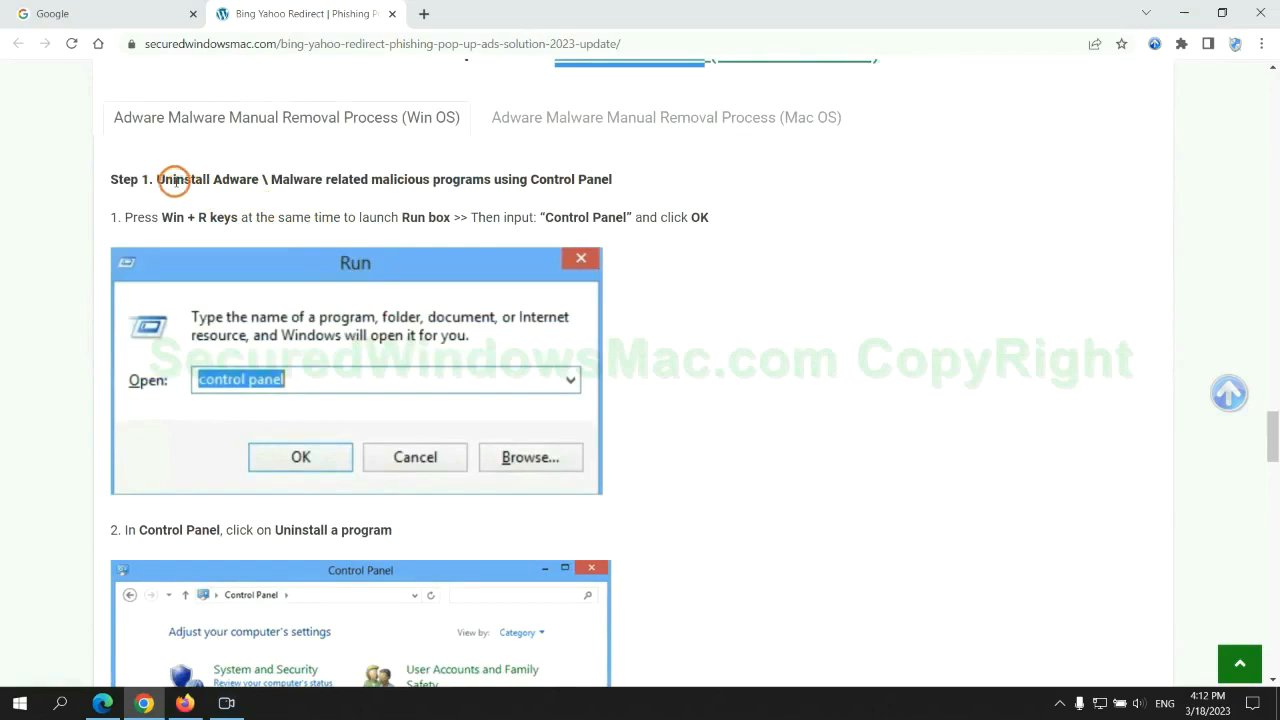
pyautogui.moveTo(158, 179); pyautogui.dragTo(490, 179)
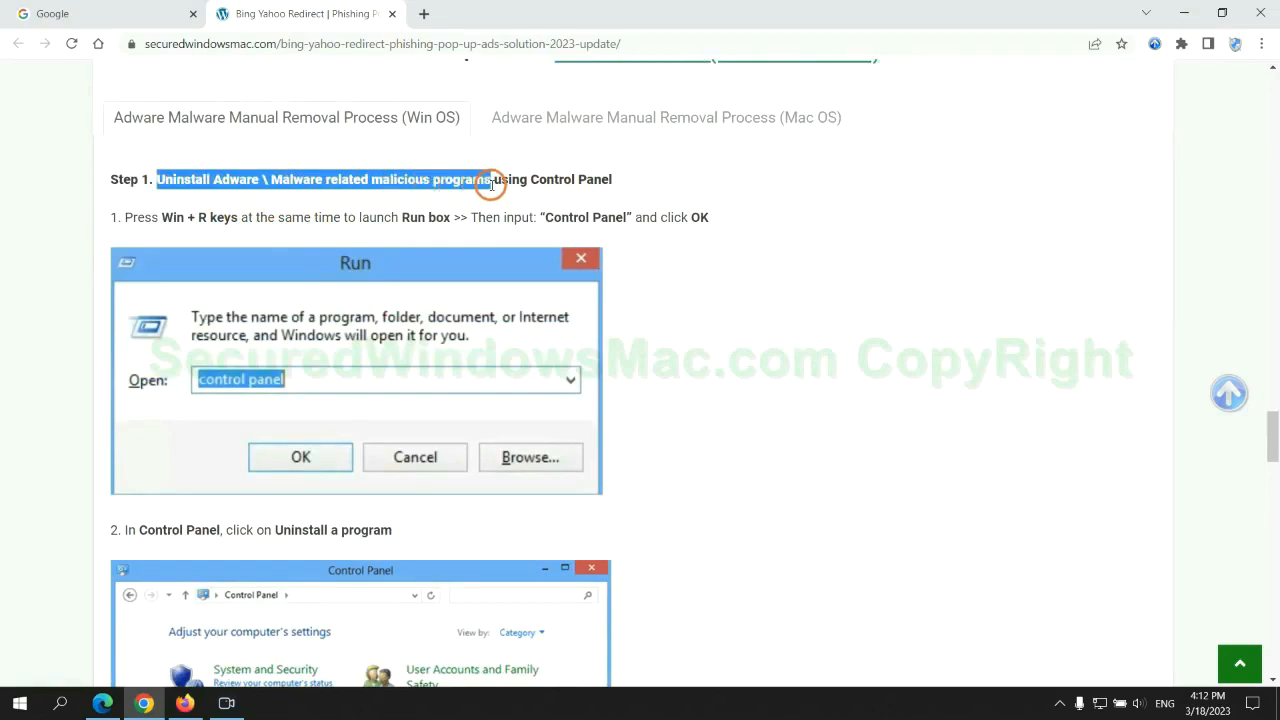
pyautogui.scroll(-3)
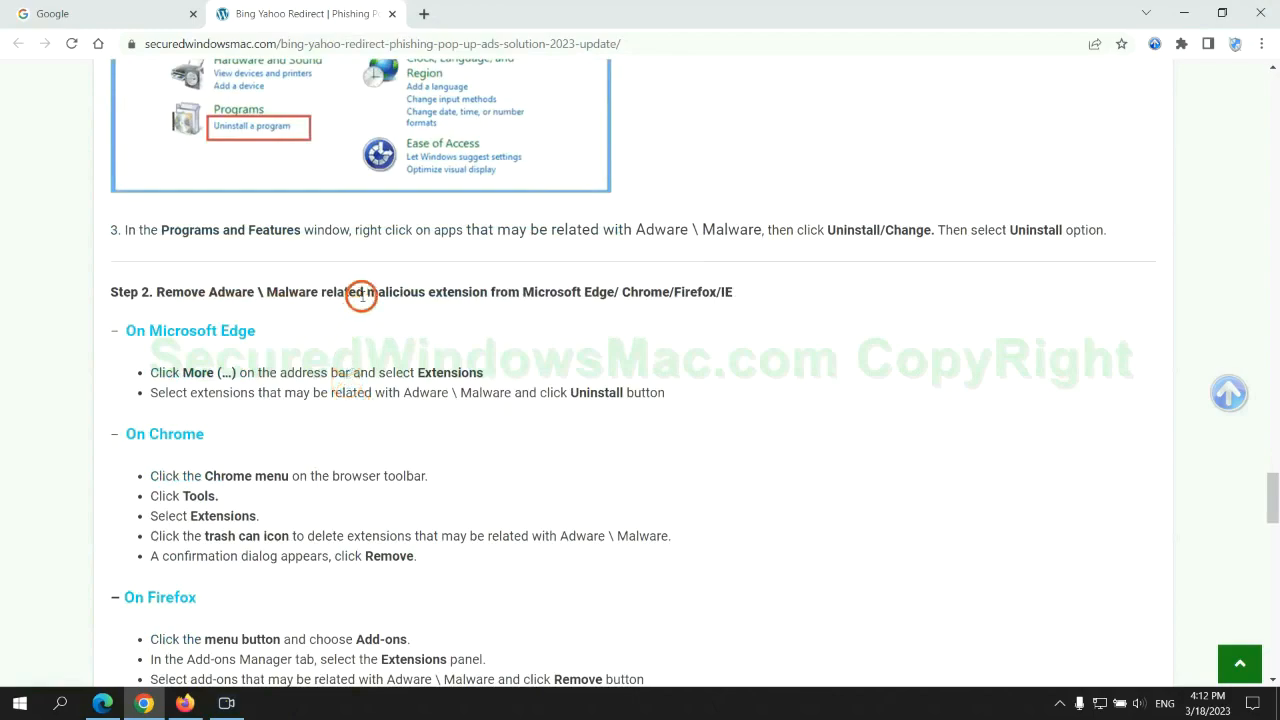
pyautogui.moveTo(327, 350)
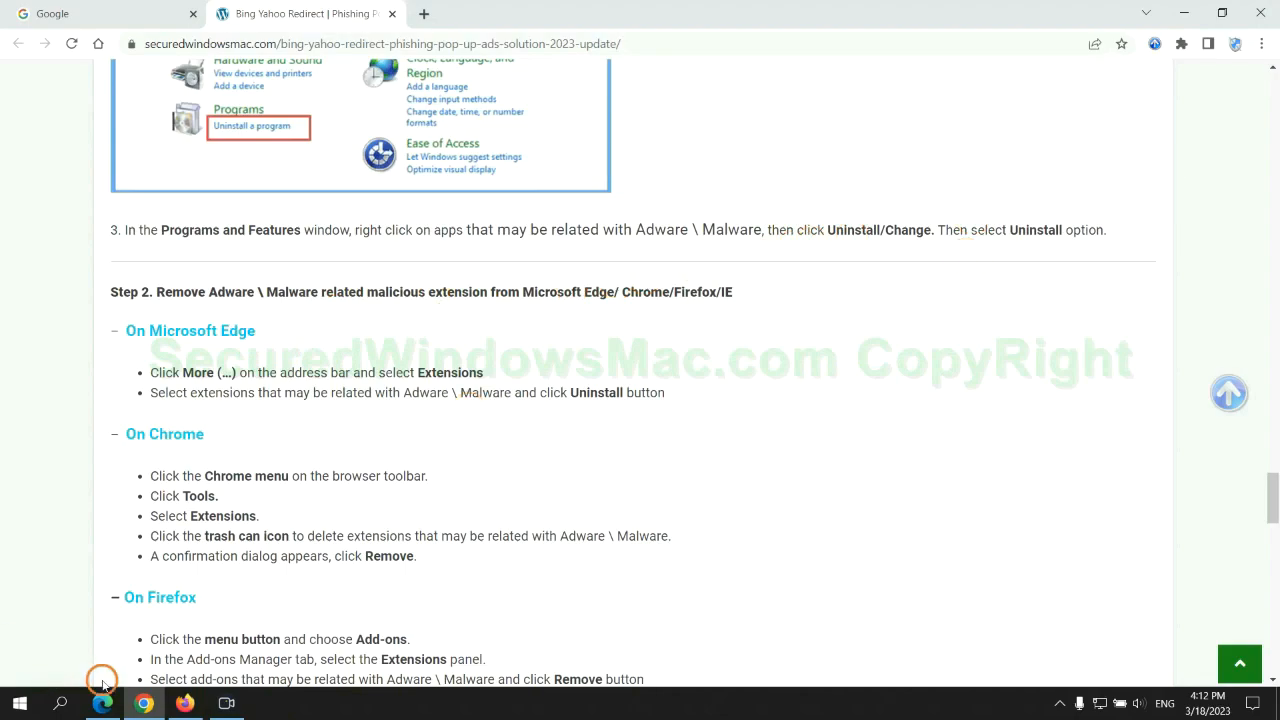
# Switch from the Chrome guide to Microsoft Edge on the taskbar.
pyautogui.click(100, 13)
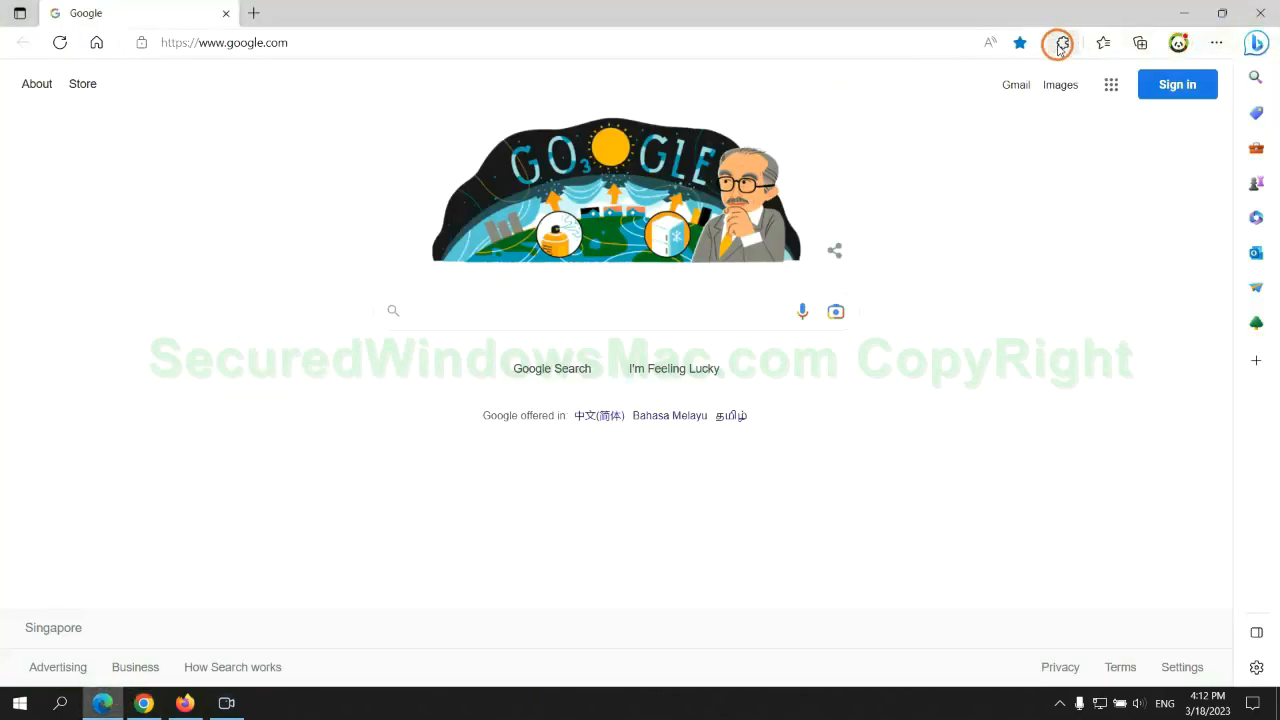
# Remove the McAfee WebAdvisor extension from Edge's extensions page and confirm.
pyautogui.click(1058, 44)
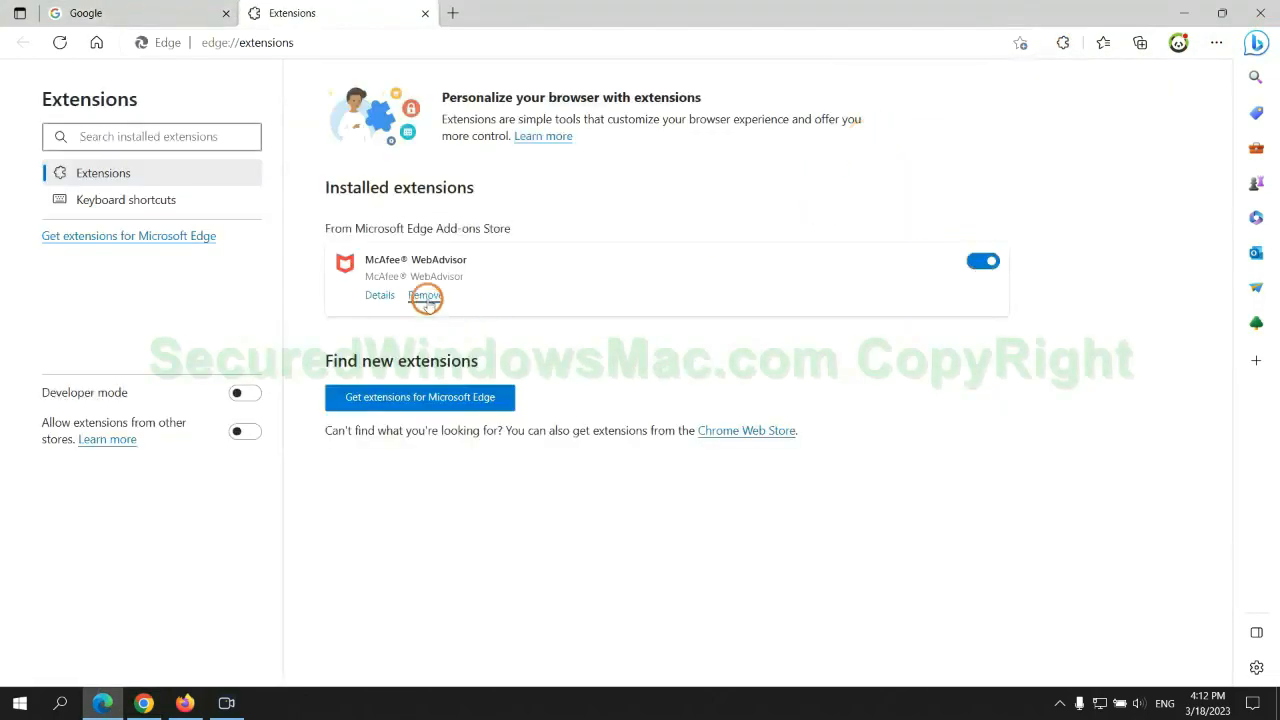
pyautogui.click(425, 295)
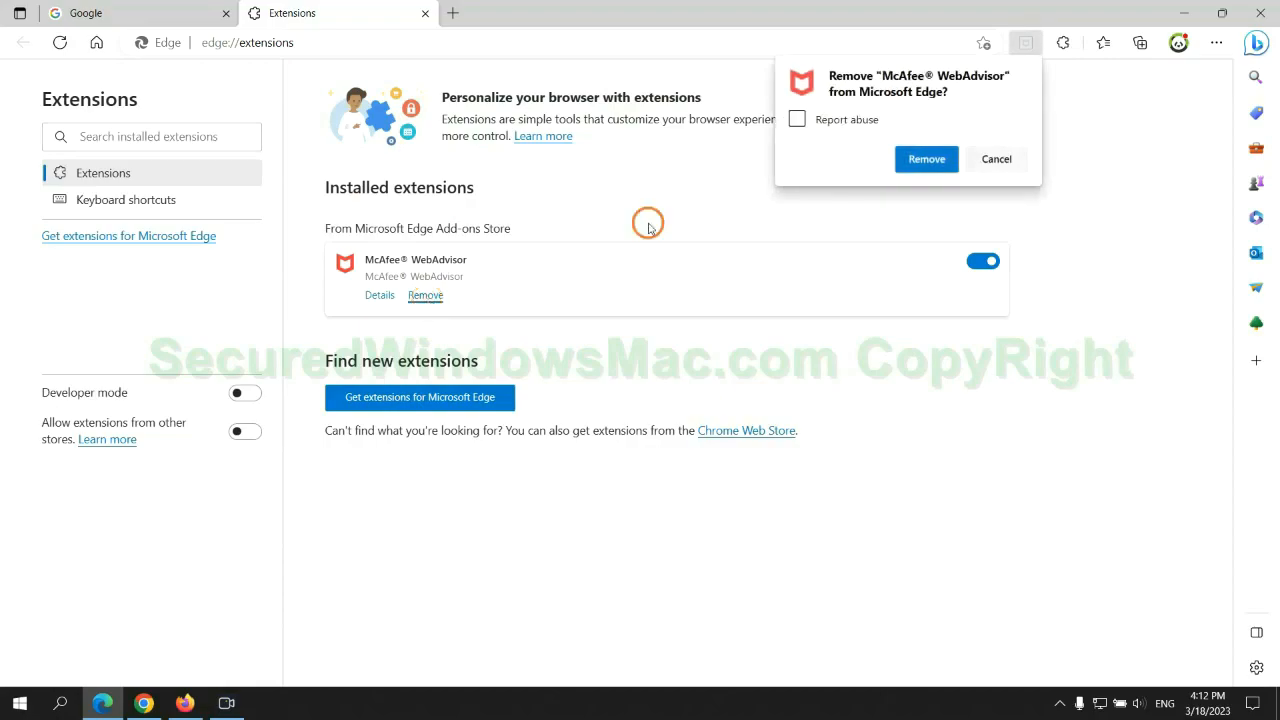
pyautogui.click(925, 159)
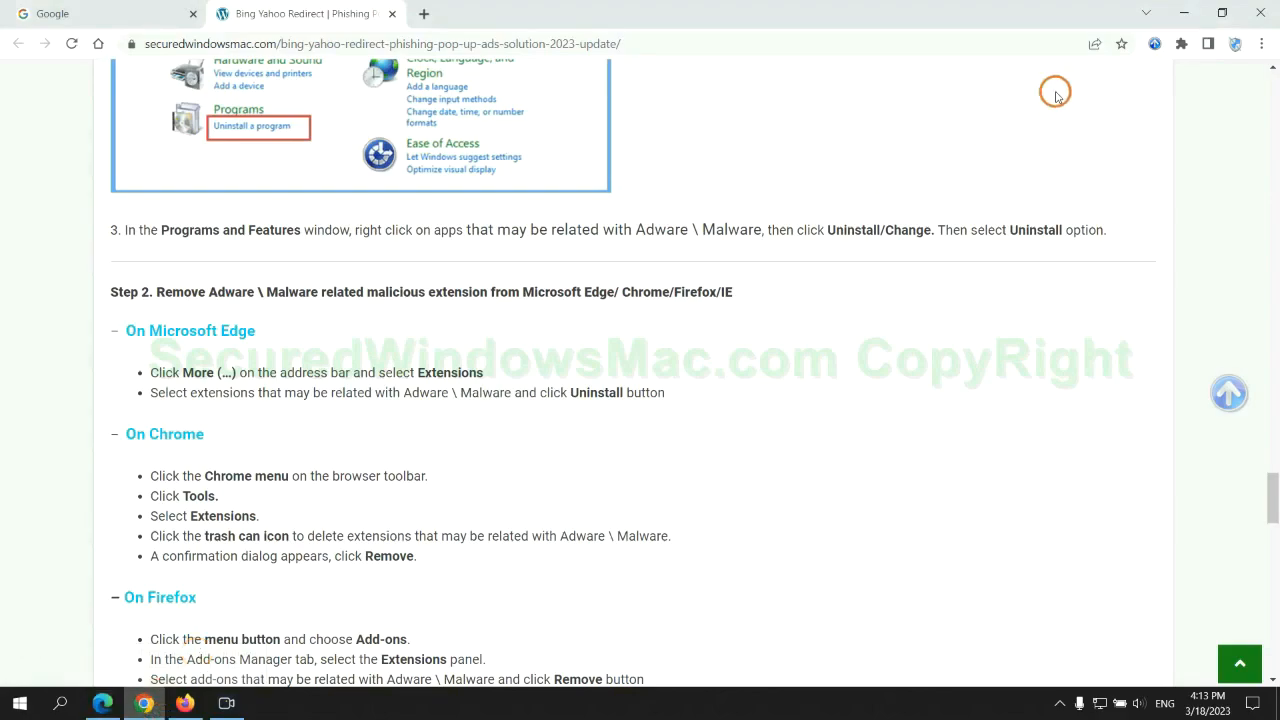
# Remove the Ecosia extension from Chrome's Manage extensions page.
pyautogui.click(1181, 44)
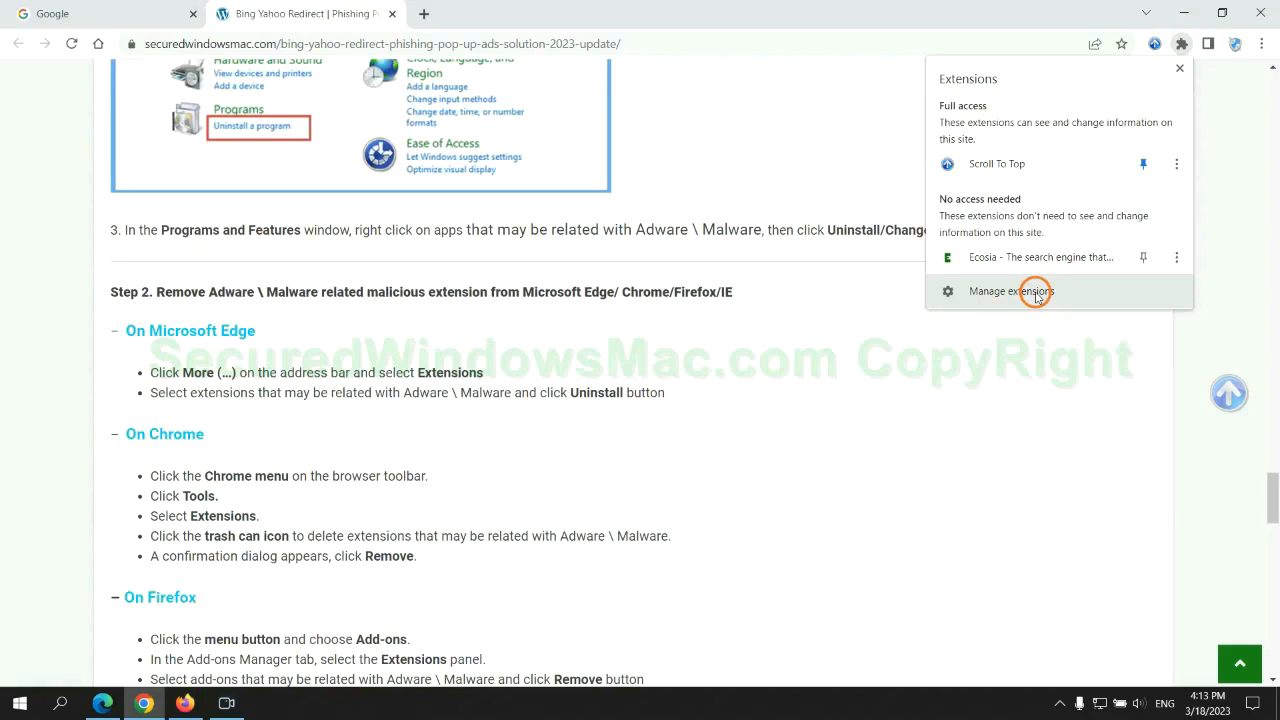
pyautogui.click(1011, 291)
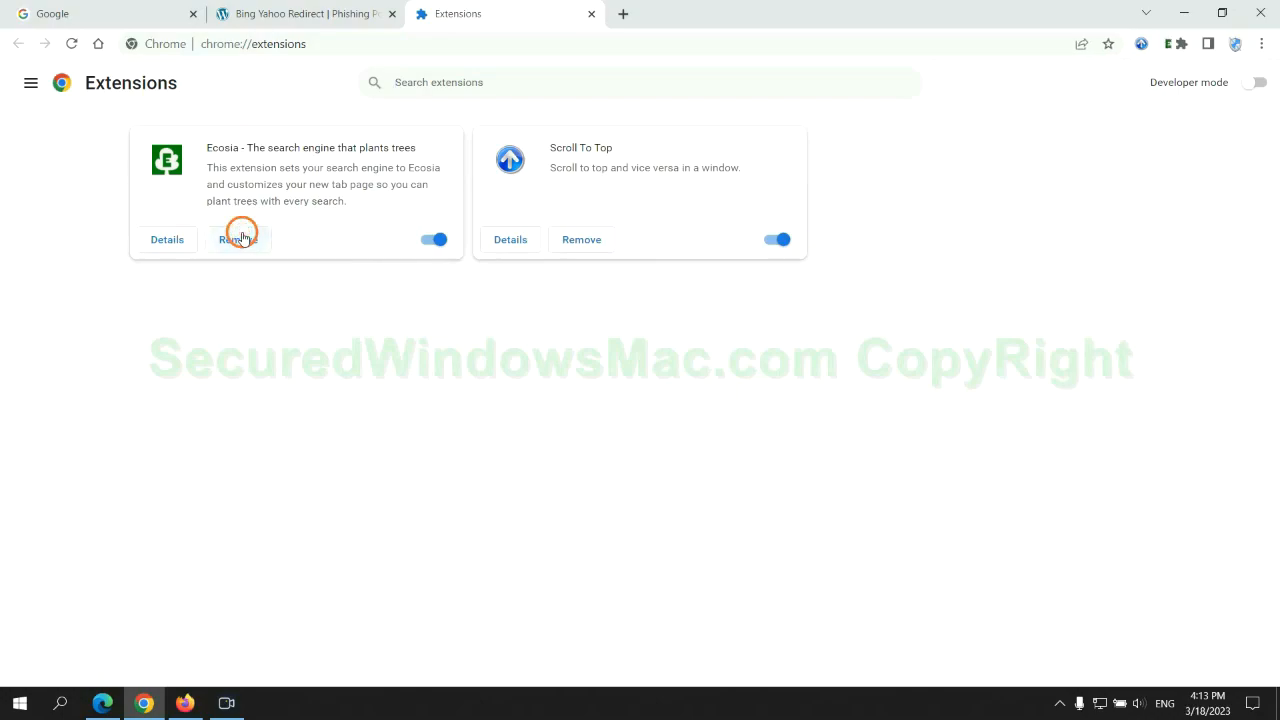
pyautogui.click(239, 239)
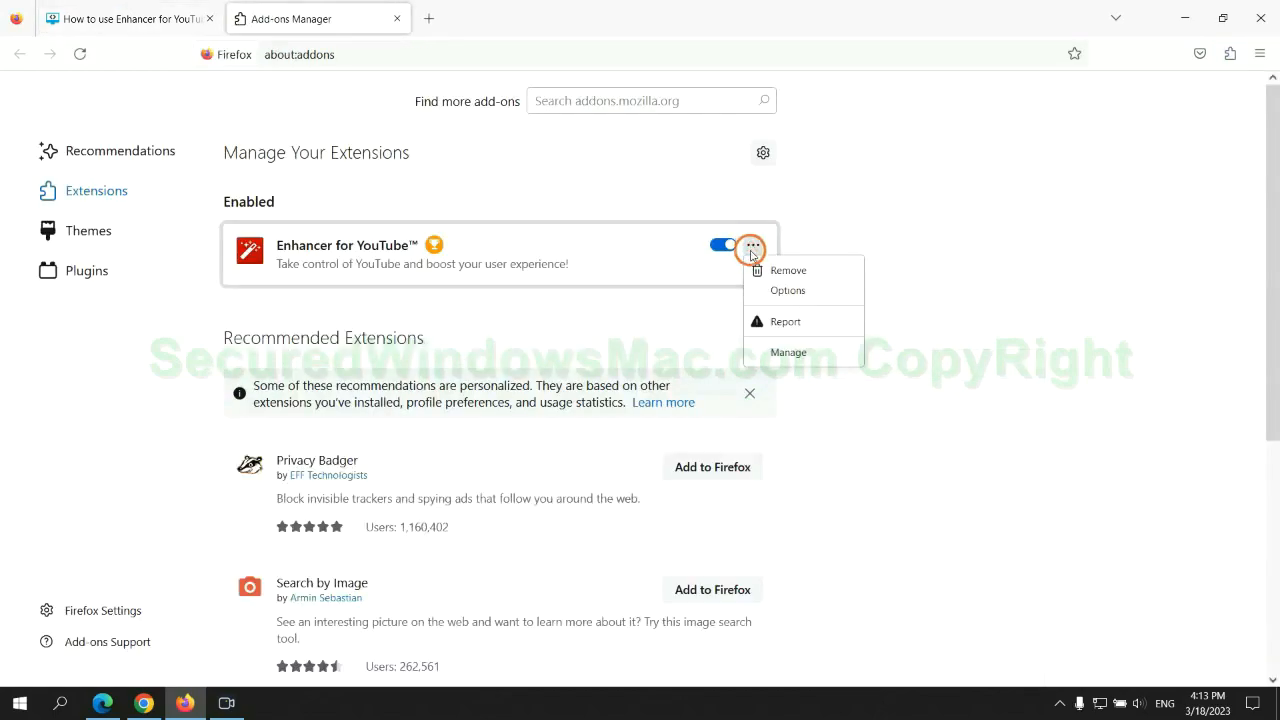
# Remove Enhancer for YouTube from Firefox's about:addons page.
pyautogui.click(790, 273)
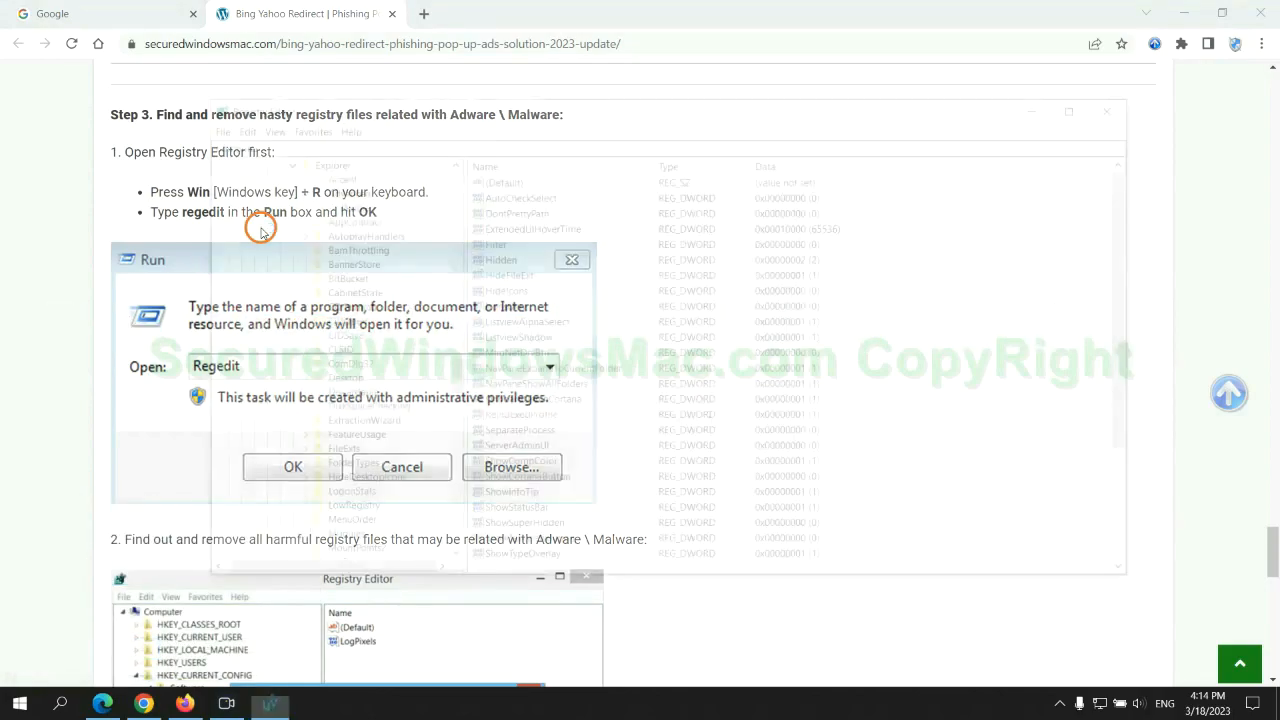
# Search the registry for 'App' via Edit > Find and bring up actions for StoreAppsOnTaskbar.
pyautogui.click(292, 466)
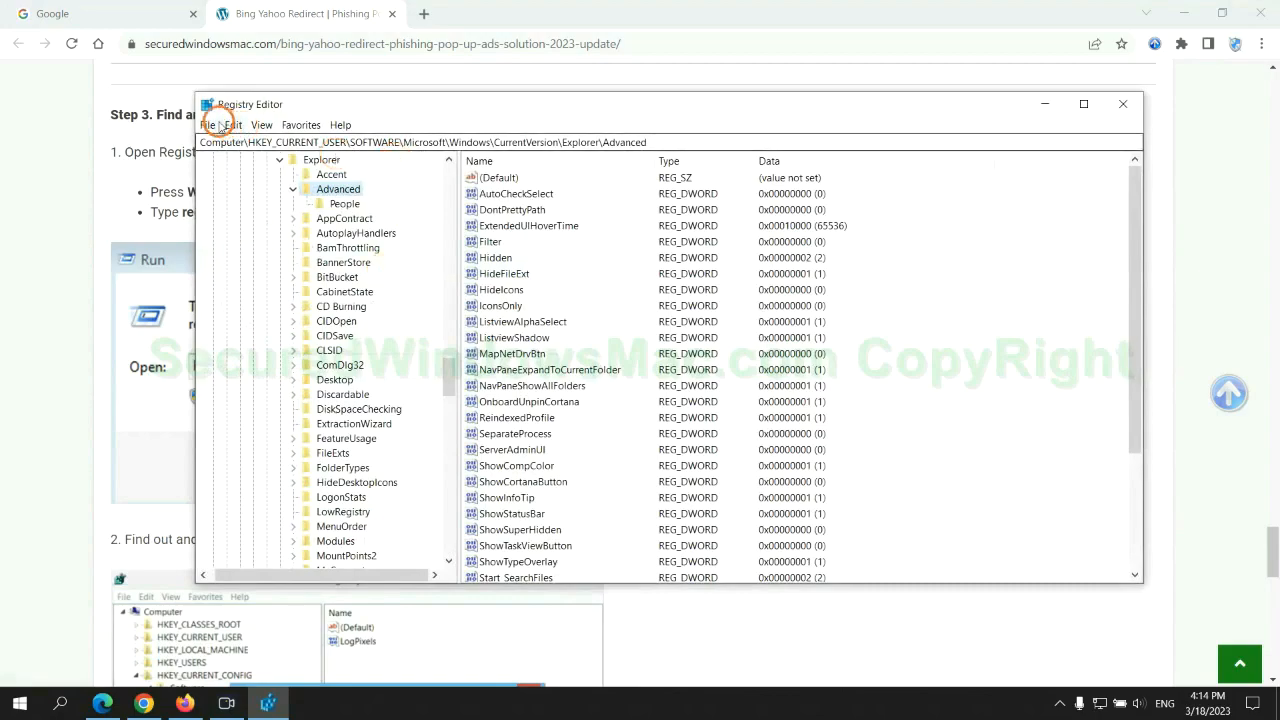
pyautogui.click(233, 124)
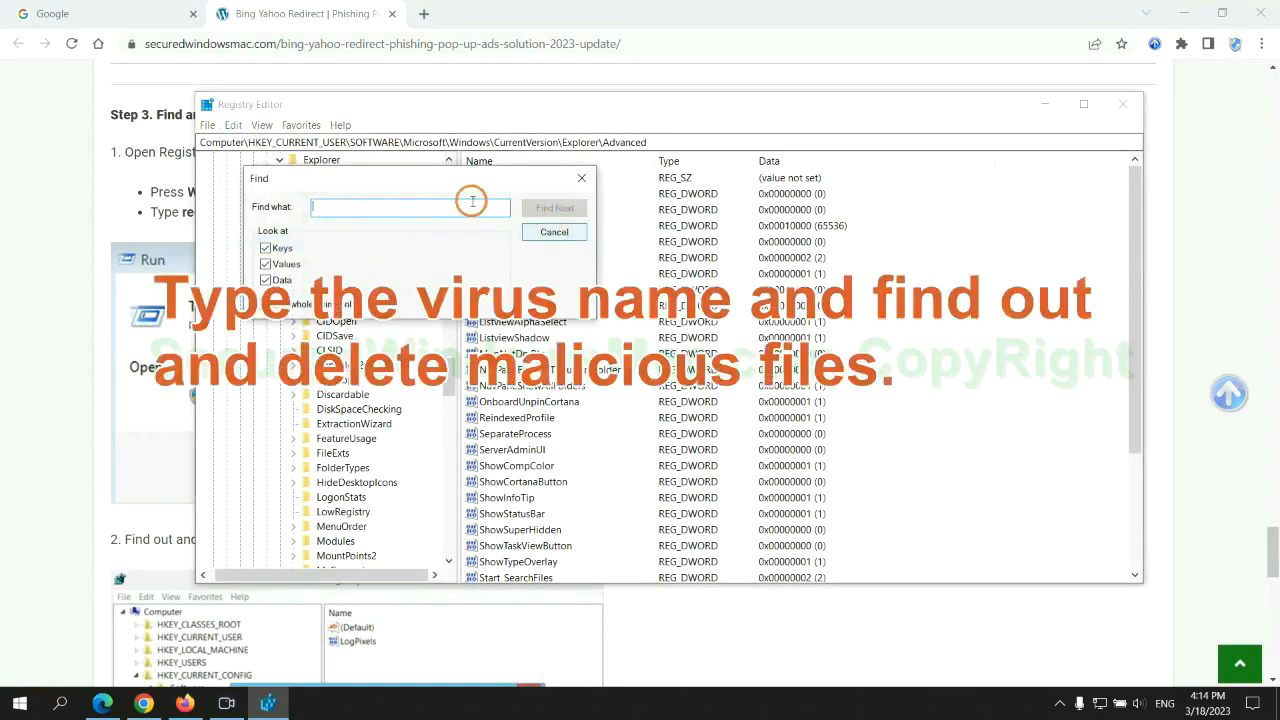
pyautogui.write('App')
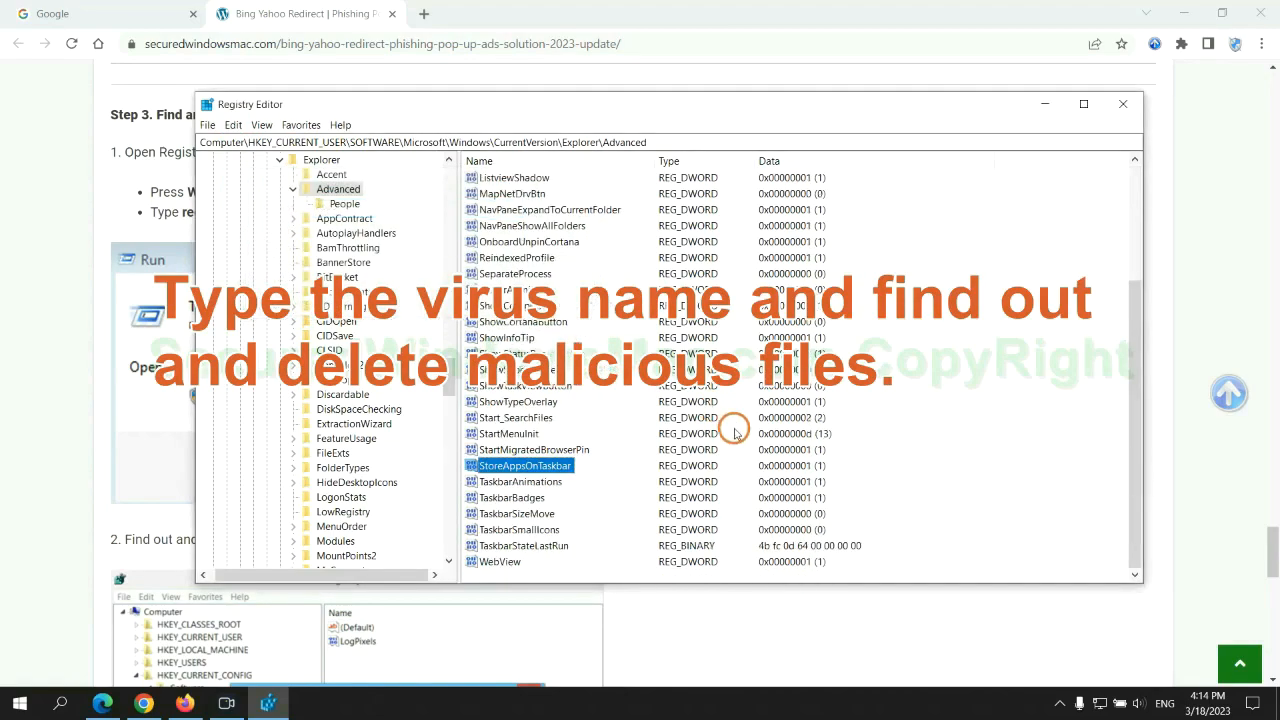
pyautogui.rightClick(524, 465)
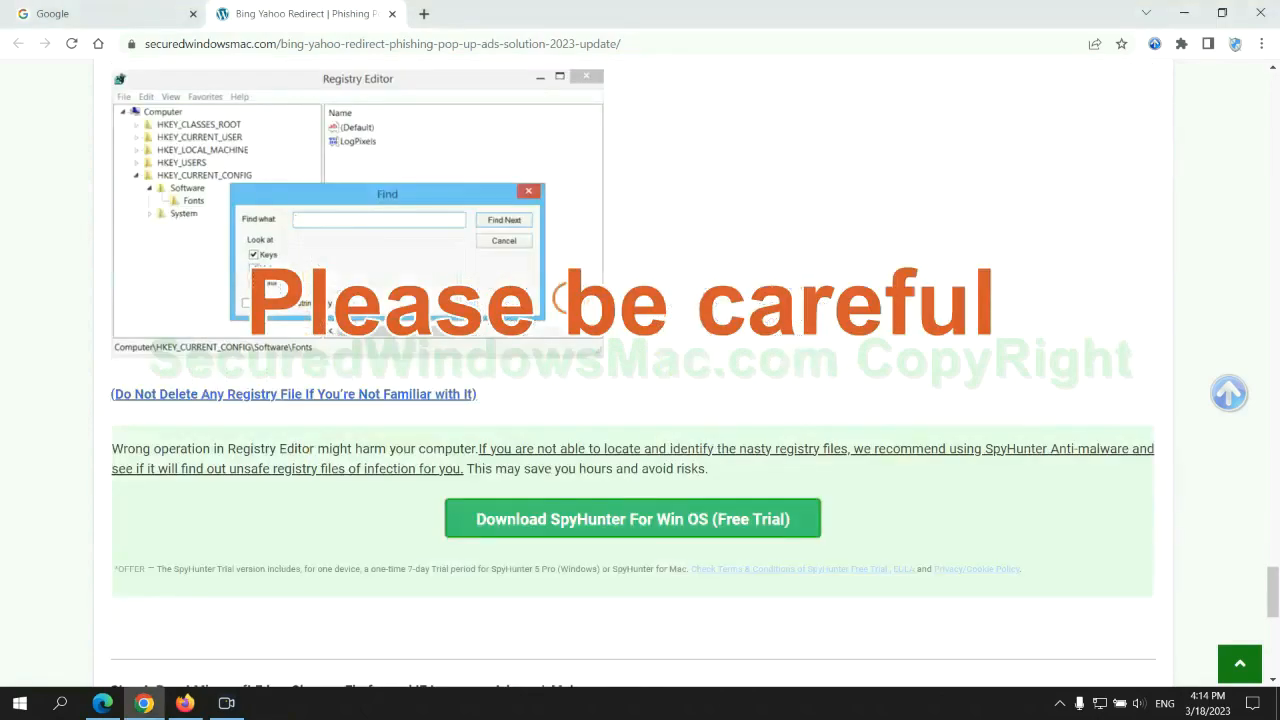
# Scroll the guide to Step 4, Reset Microsoft Edge, Chrome, Firefox.
pyautogui.scroll(-3)
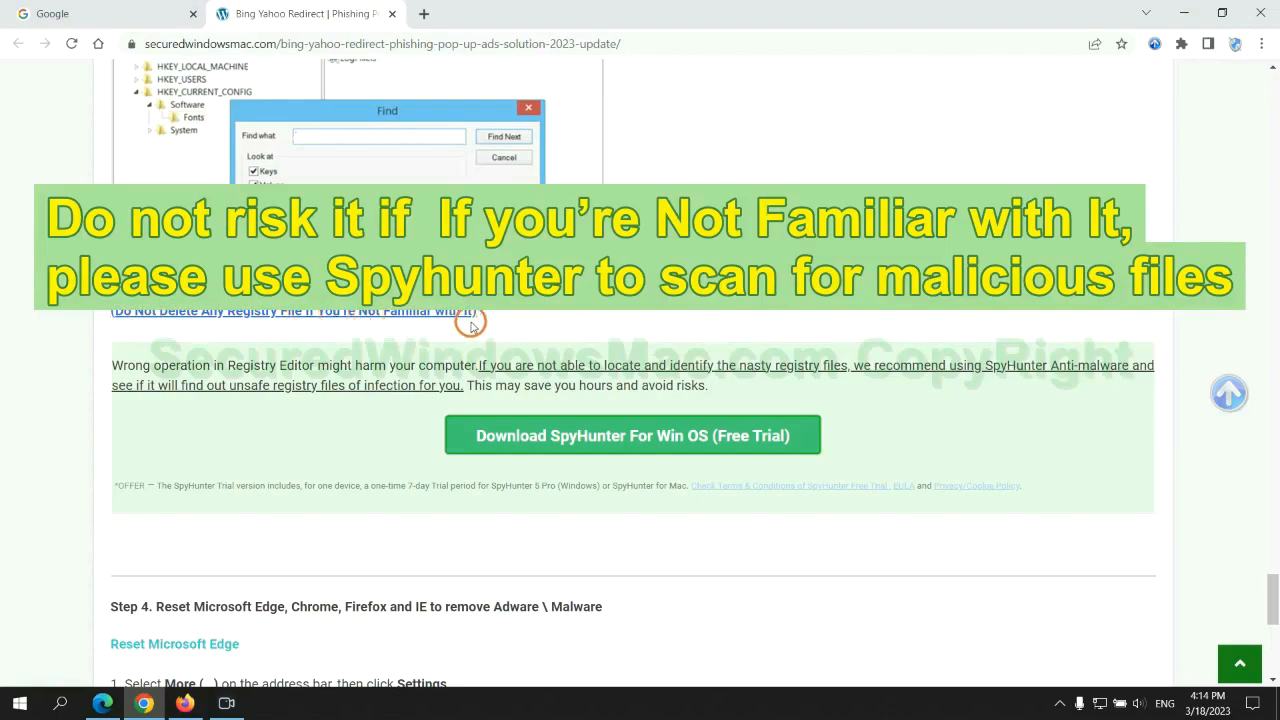
pyautogui.moveTo(632, 435)
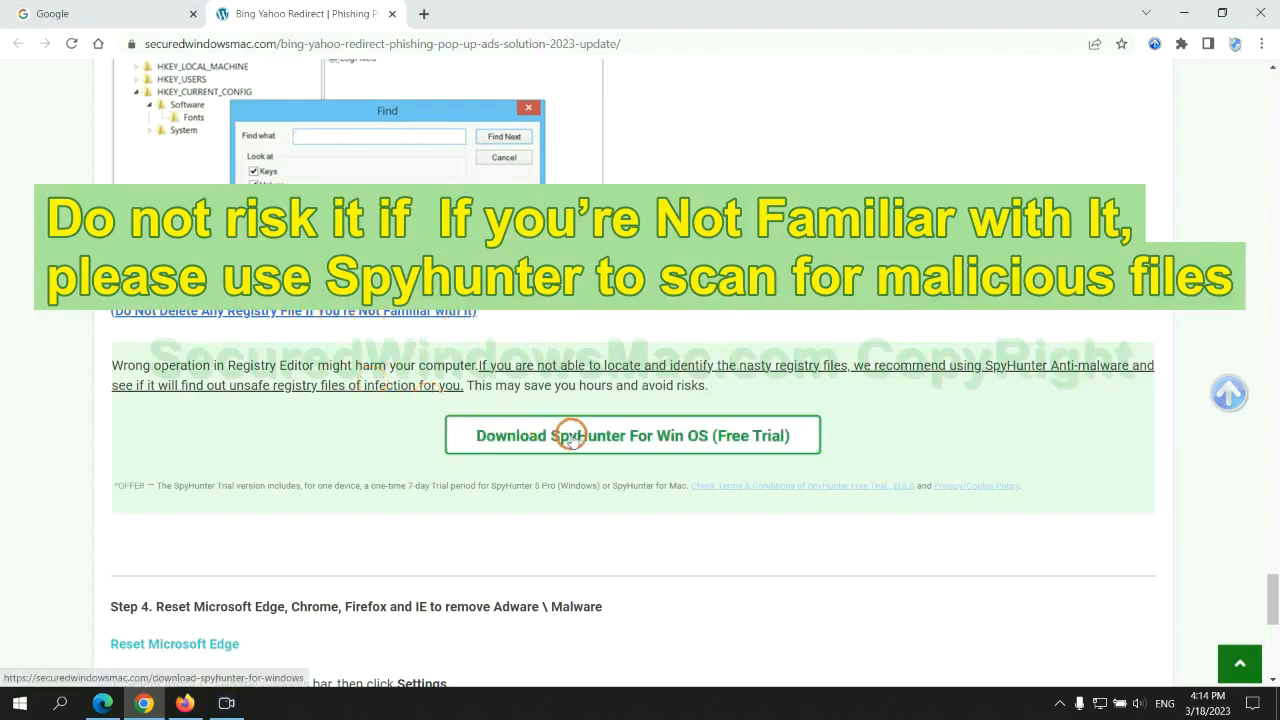
pyautogui.scroll(-3)
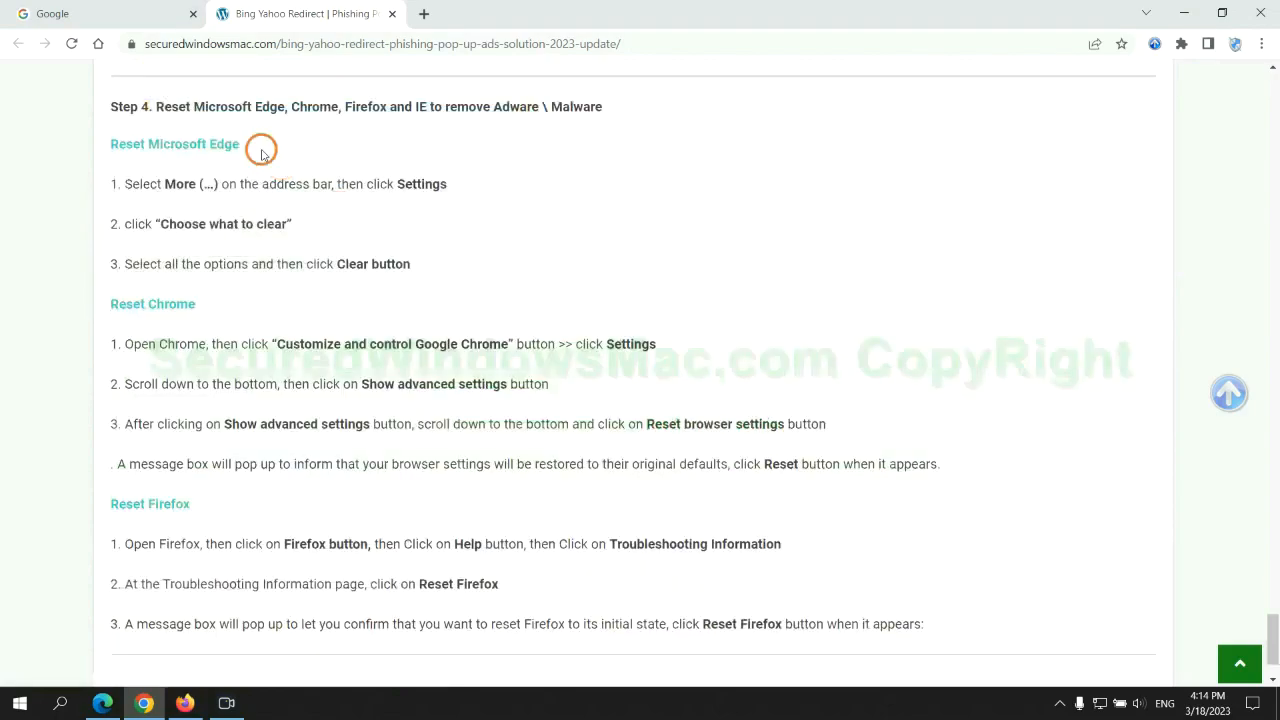
pyautogui.doubleClick(173, 107)
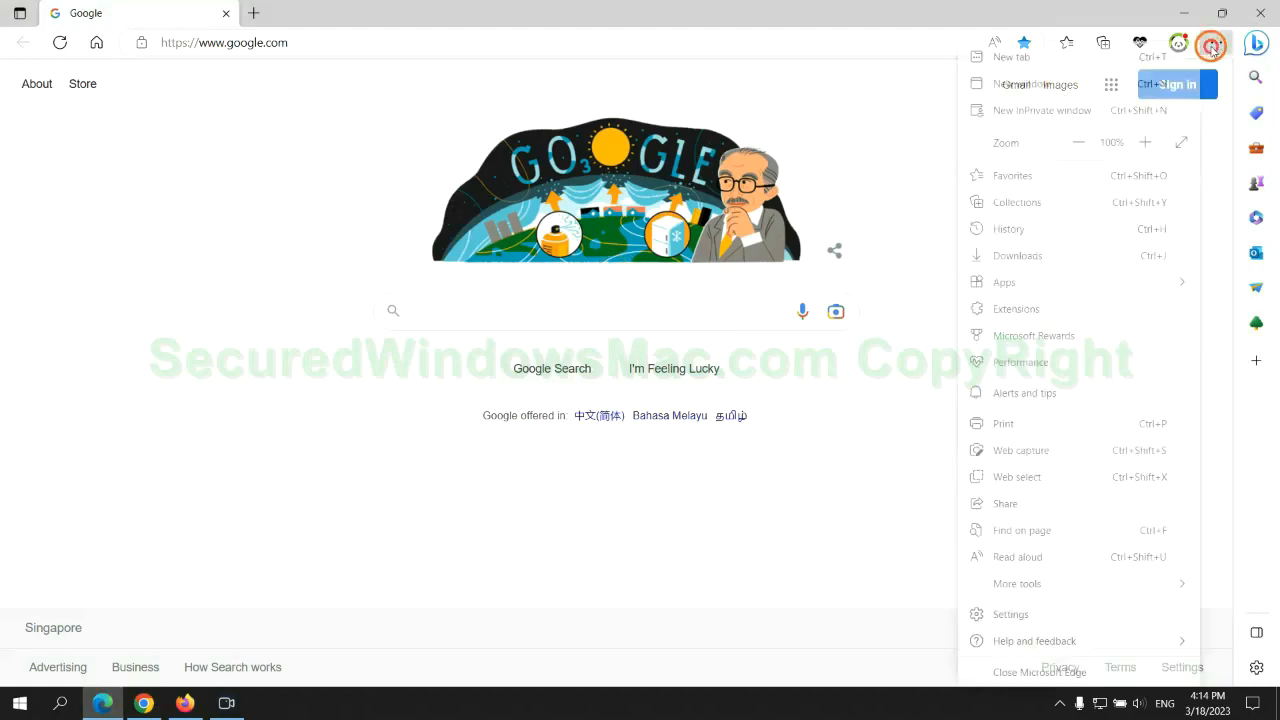
# Reach Edge's Privacy, search, and services settings and choose which browsing data to clear.
pyautogui.click(1010, 614)
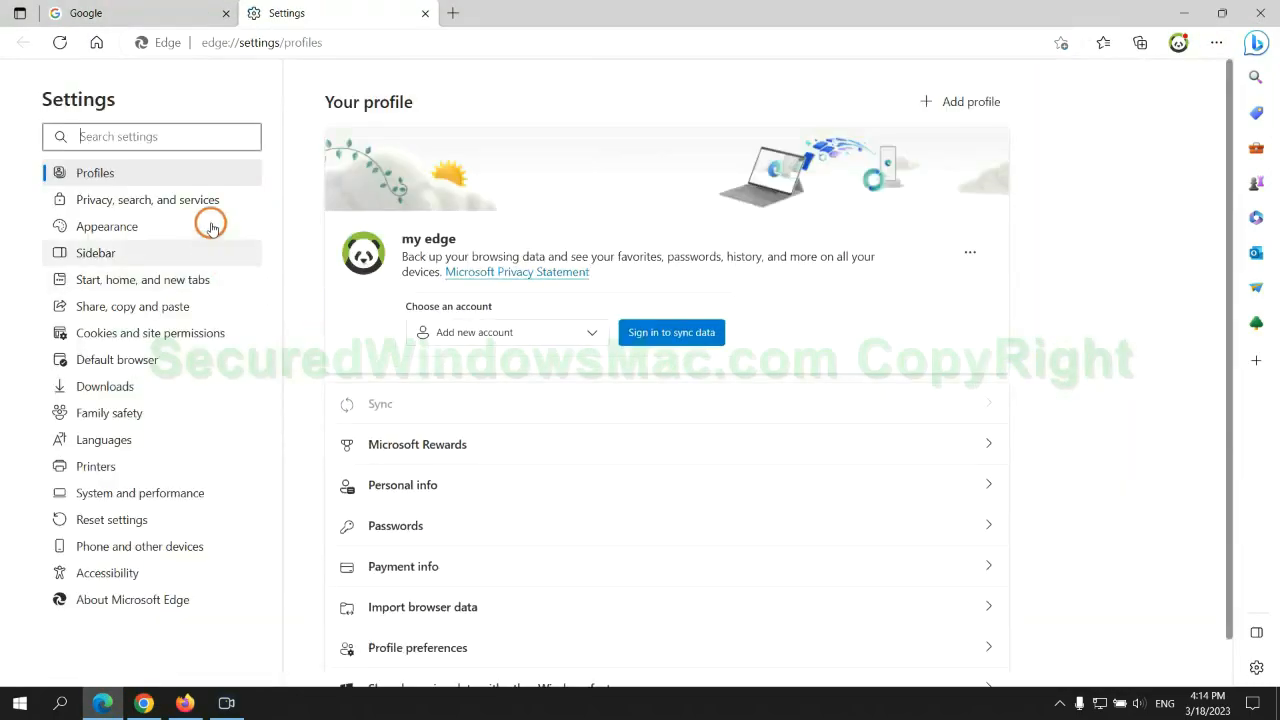
pyautogui.click(148, 199)
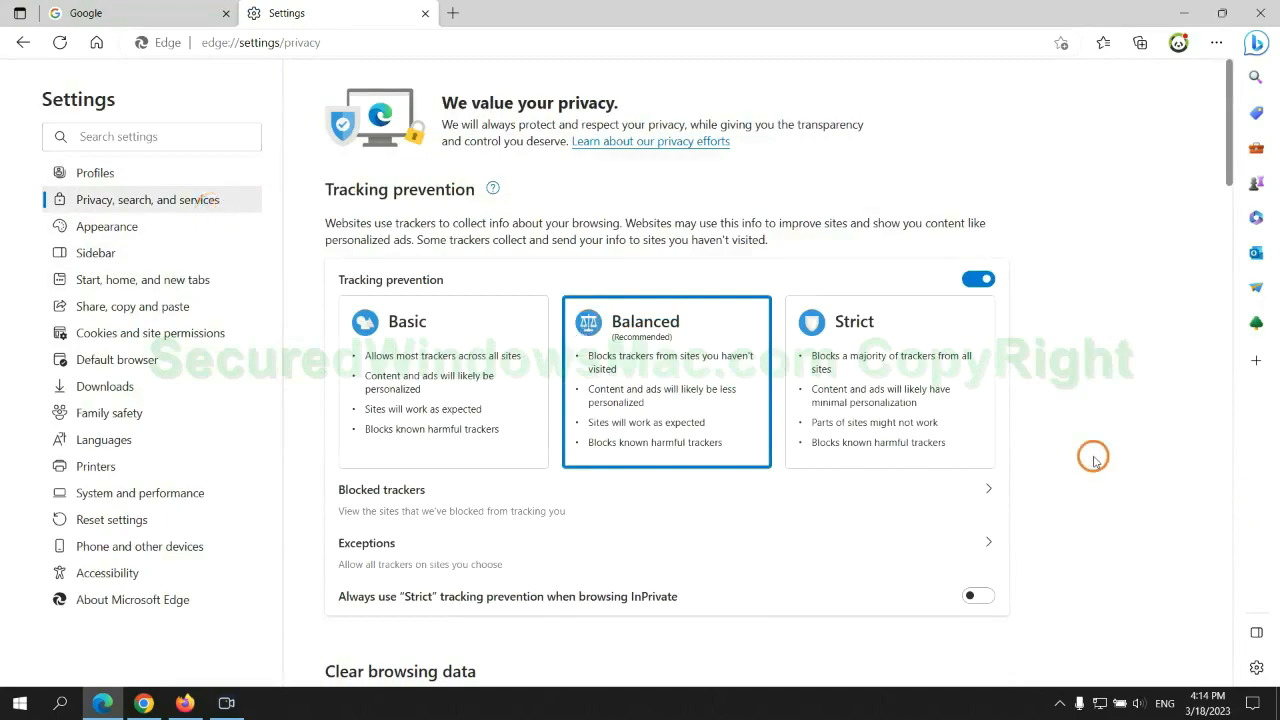
pyautogui.scroll(-3)
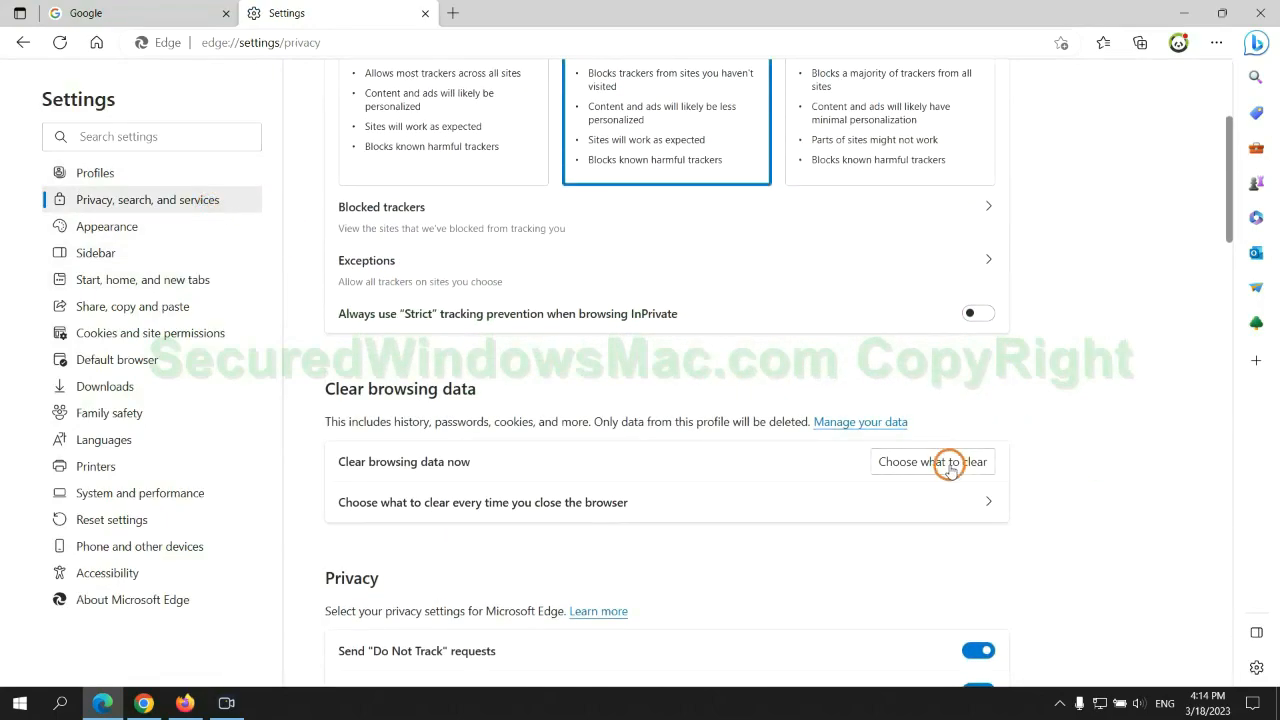
pyautogui.click(931, 461)
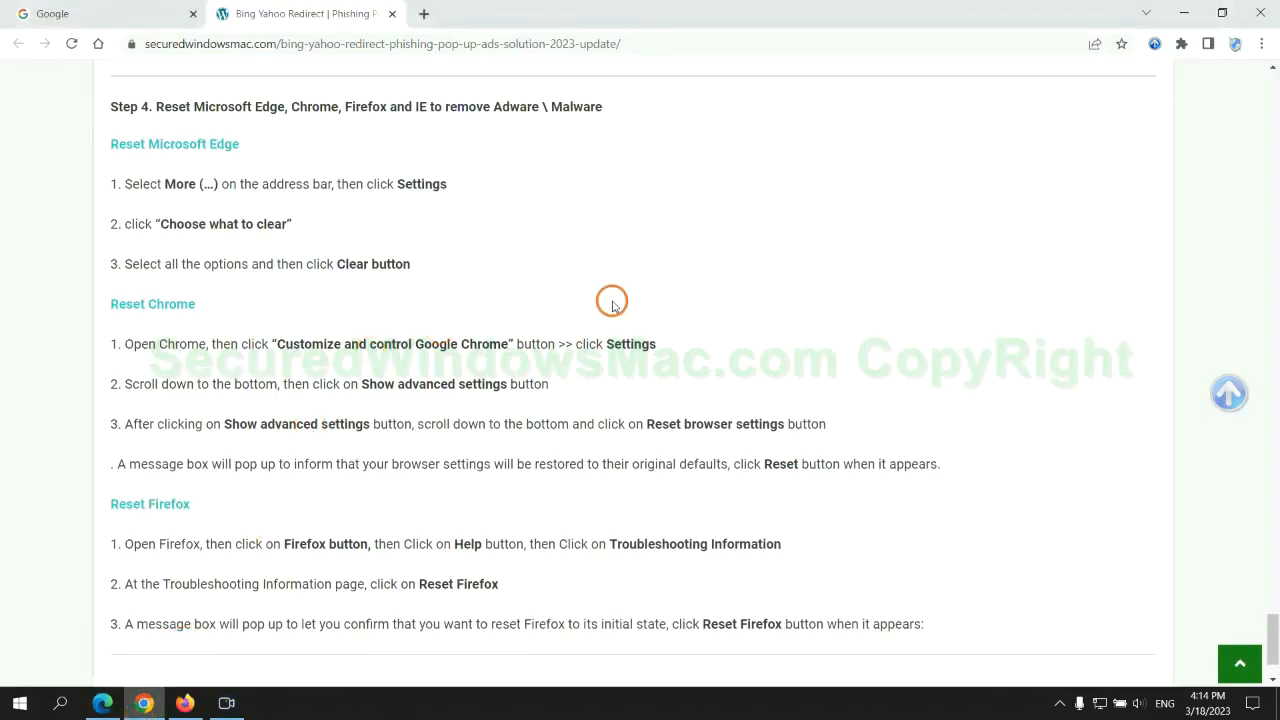
# Find 'reset' in Chrome's settings search and confirm resetting settings to their original defaults.
pyautogui.click(1259, 48)
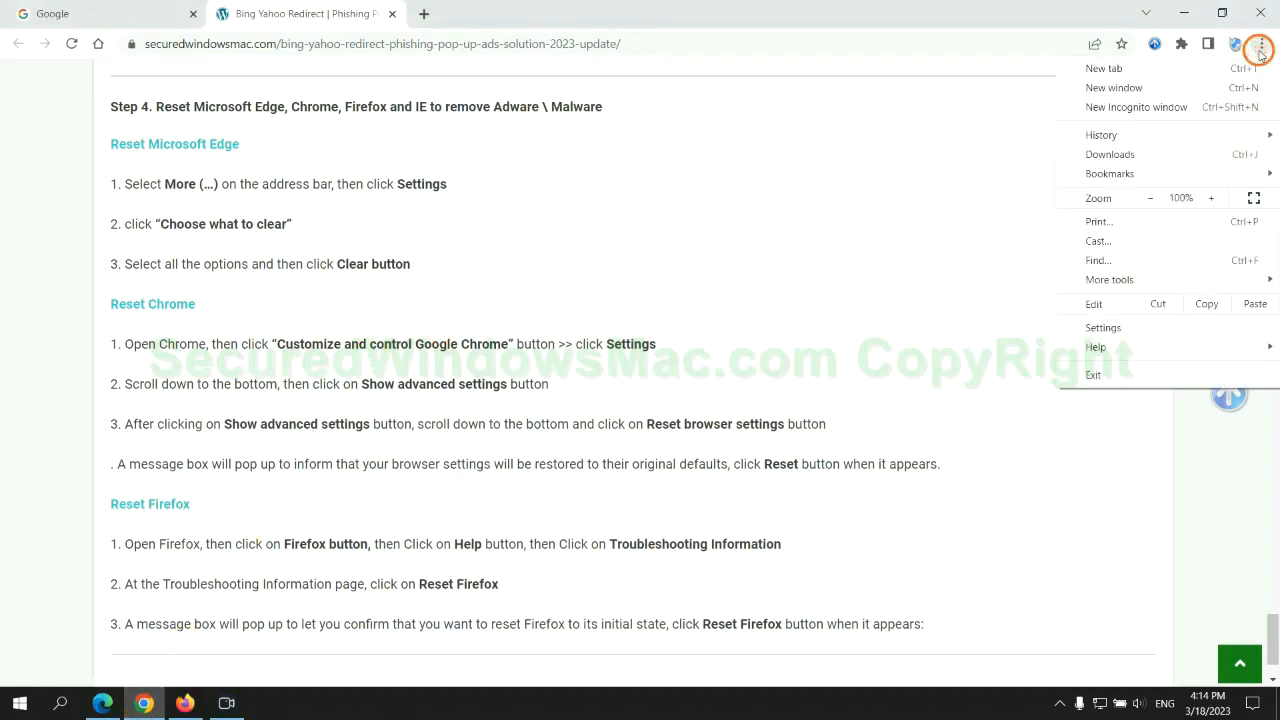
pyautogui.click(1102, 327)
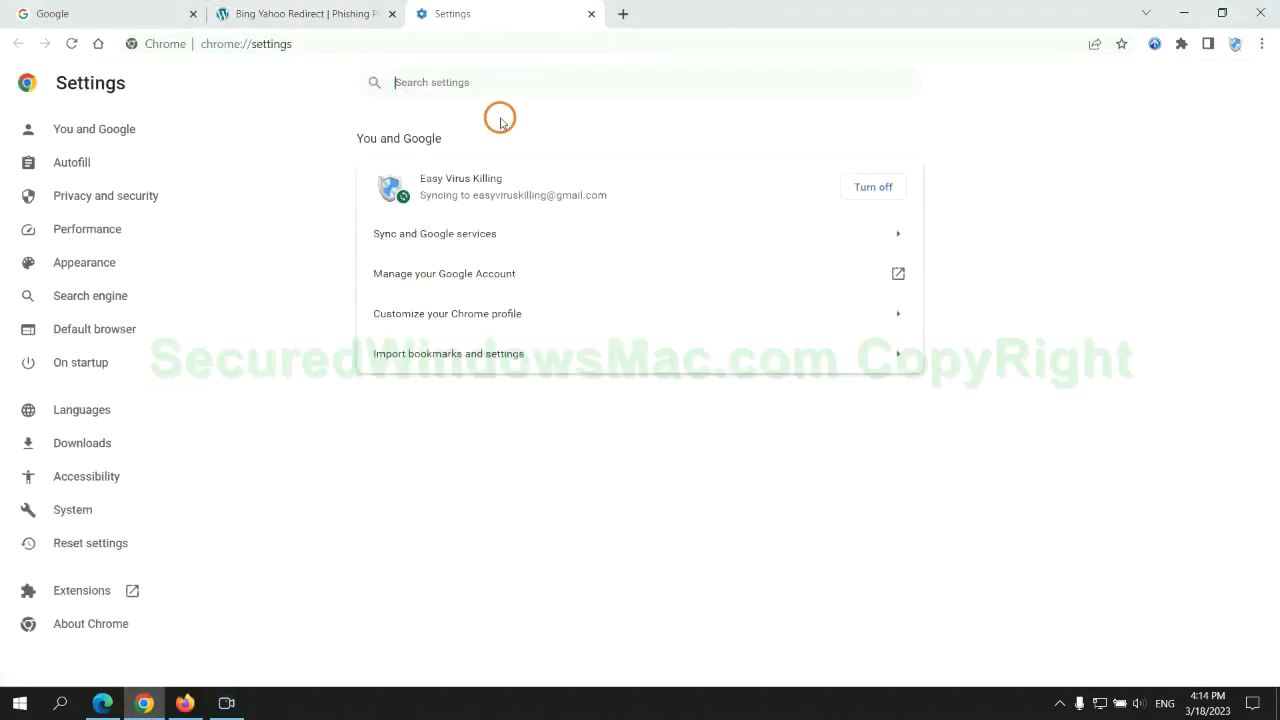
pyautogui.write('reset')
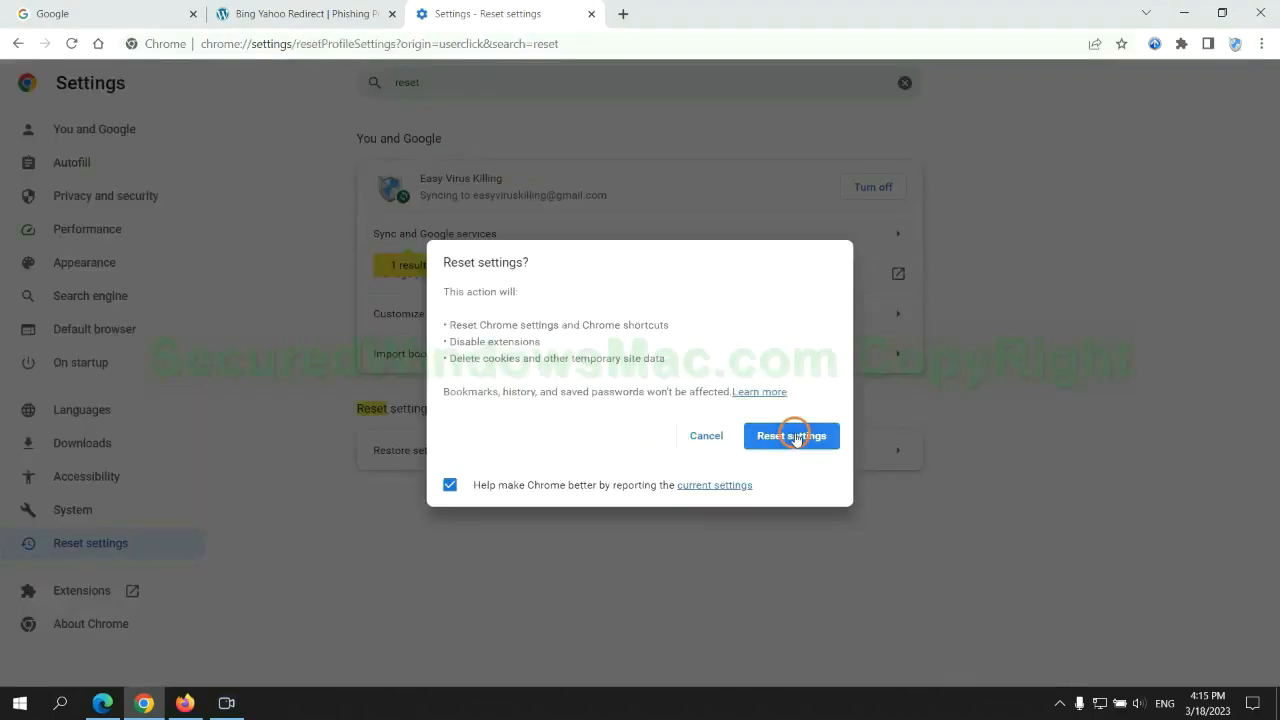
pyautogui.click(791, 435)
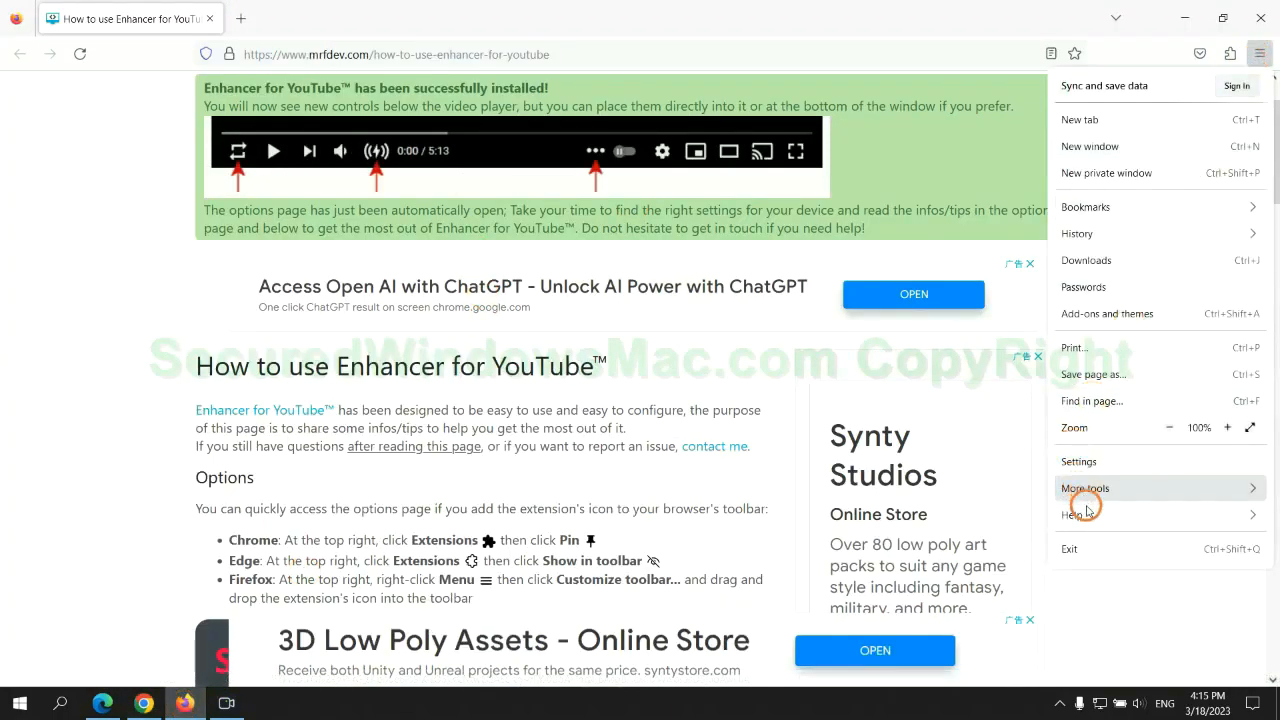
# Refresh Firefox from Help's troubleshooting information page and highlight the guide's closing note.
pyautogui.click(1075, 514)
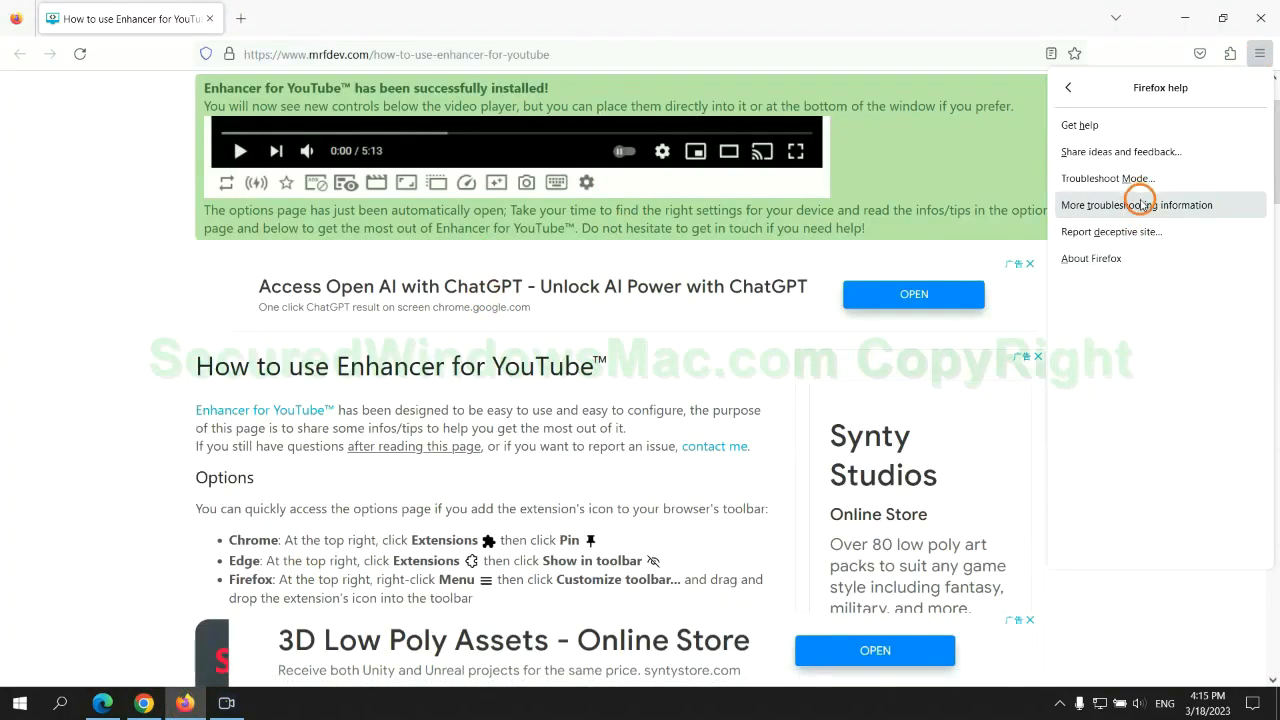
pyautogui.click(1135, 204)
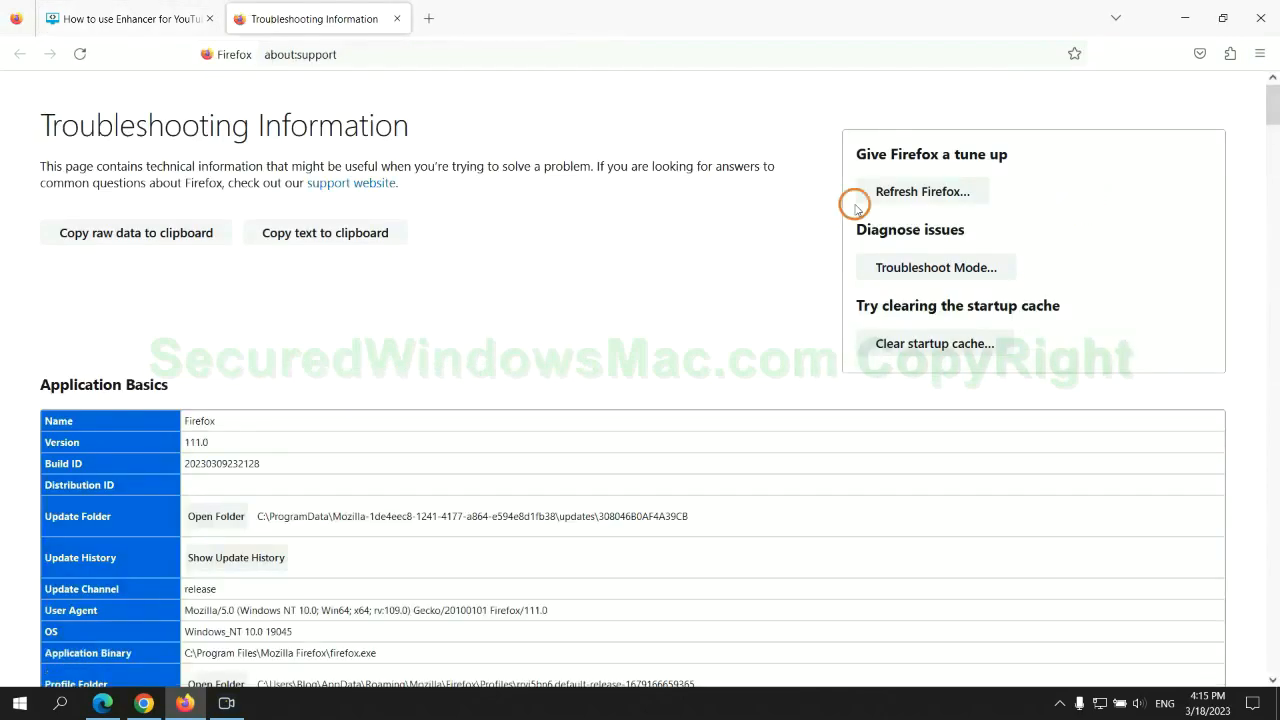
pyautogui.click(921, 191)
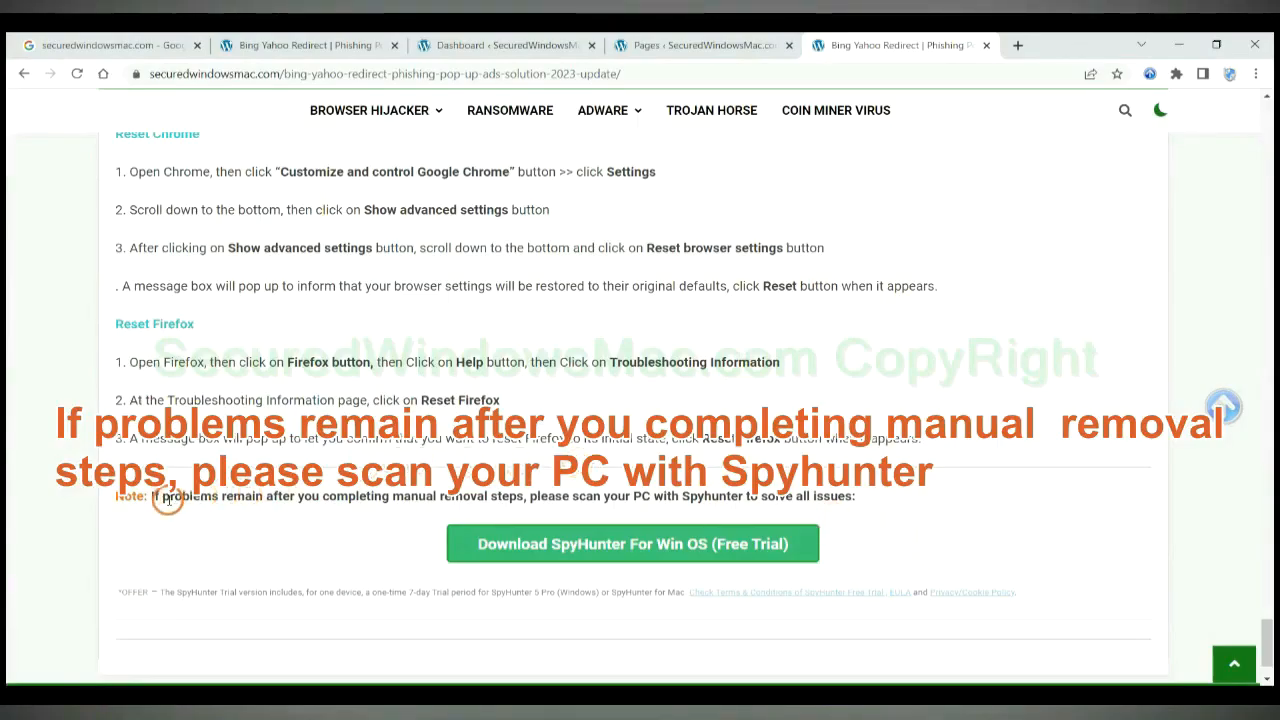
pyautogui.moveTo(150, 496); pyautogui.dragTo(265, 496)
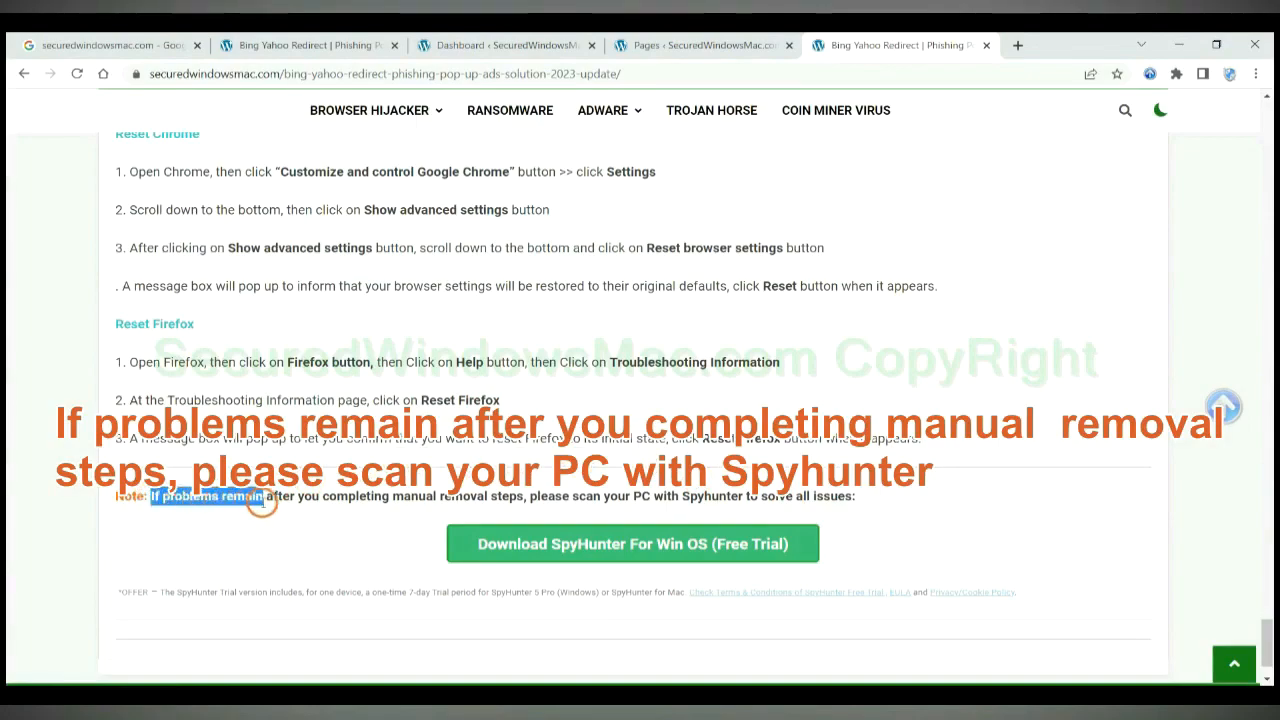